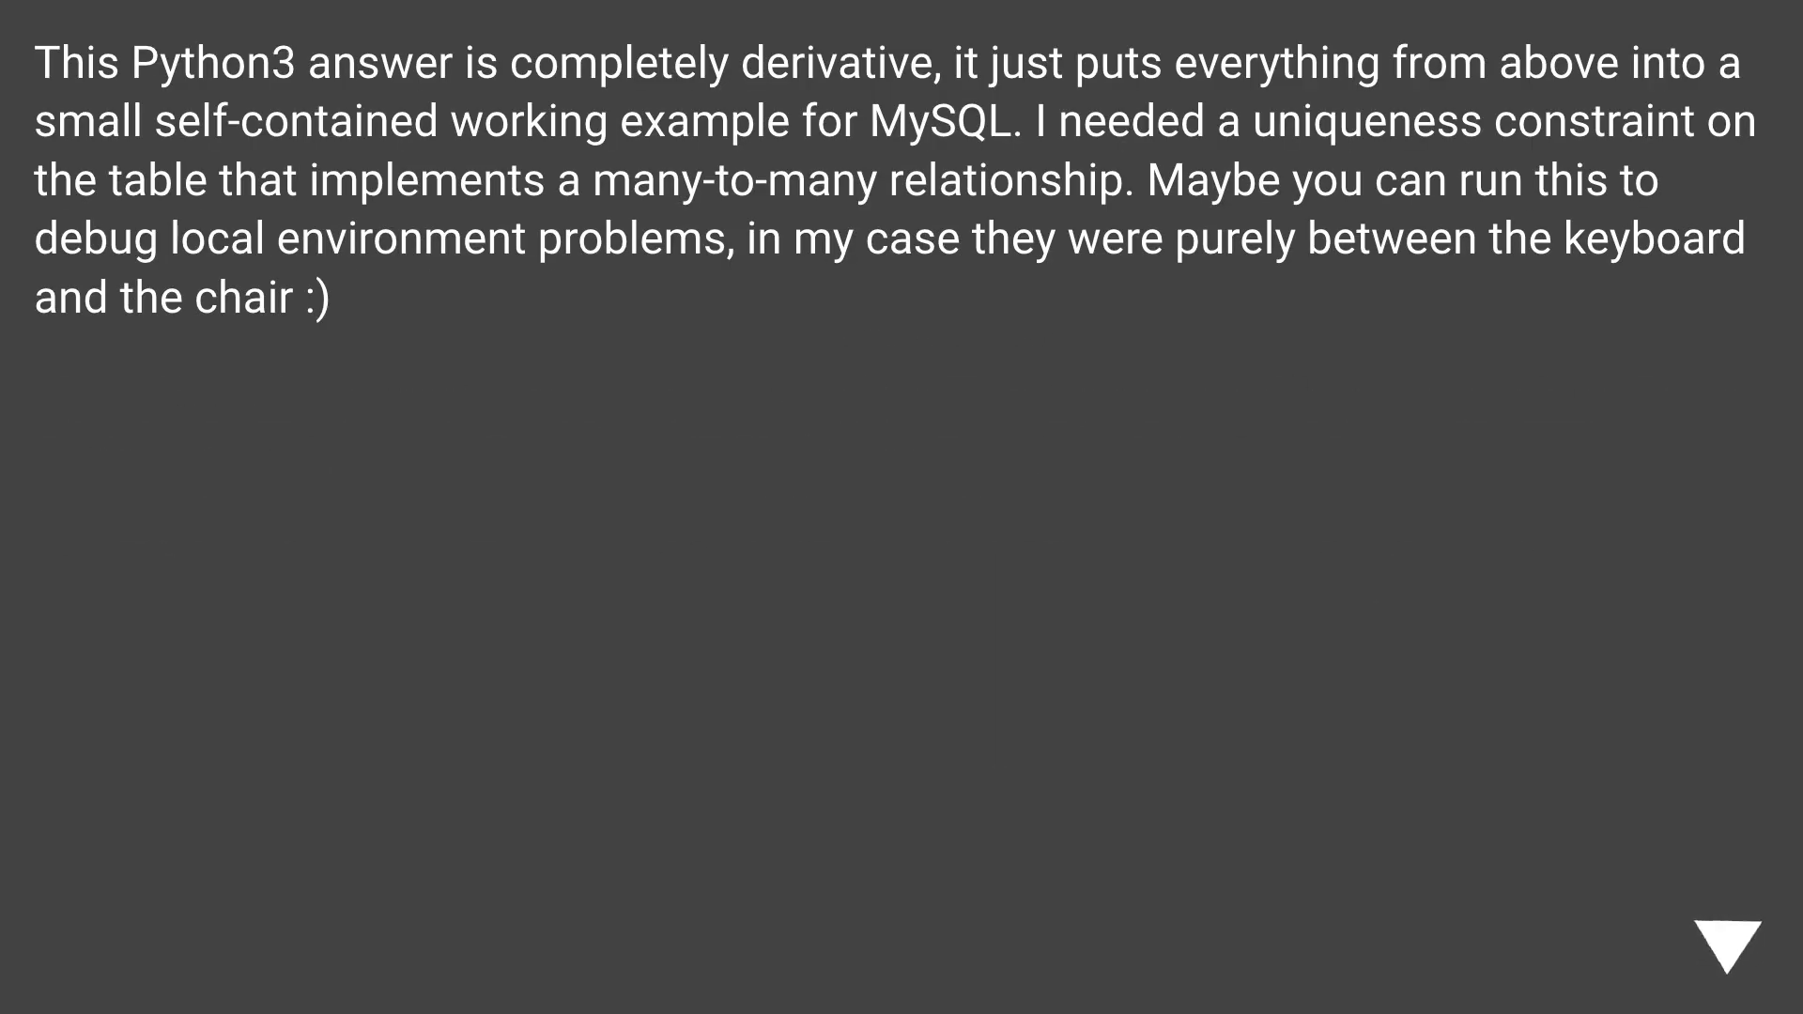
{"action": "left_click", "coordinate": [1739, 935]}
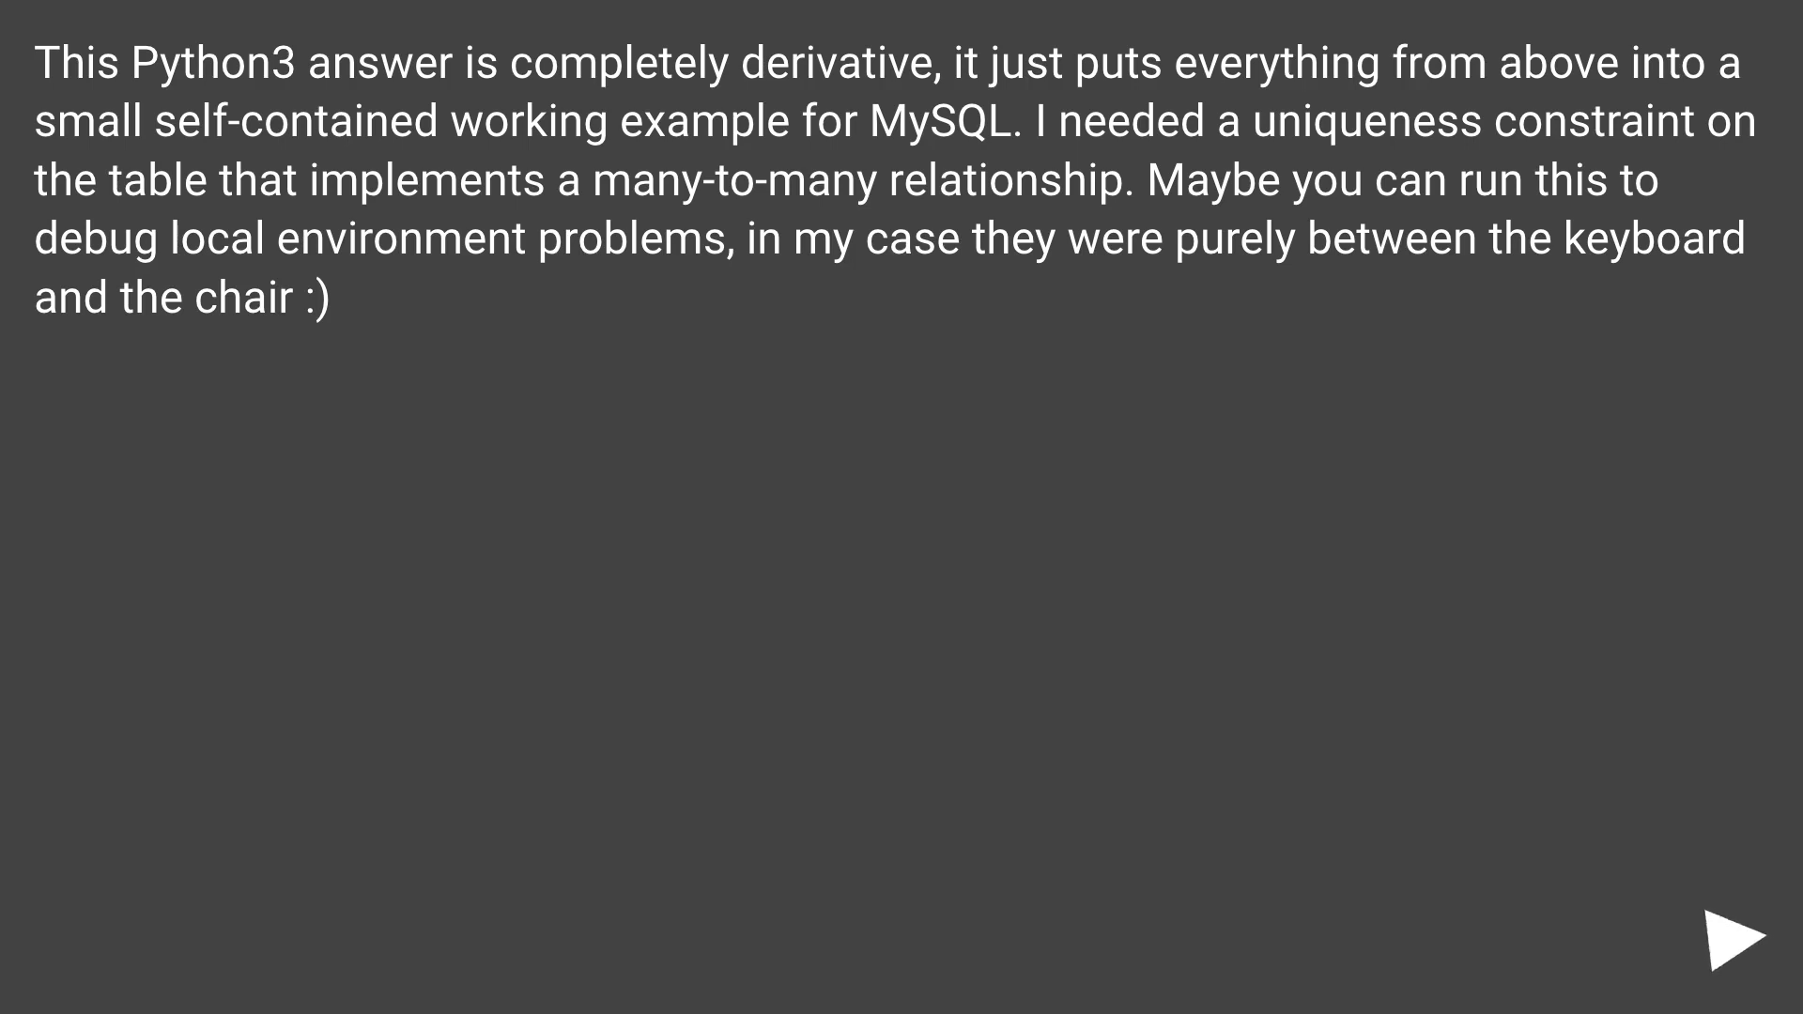
{"action": "left_click", "coordinate": [1739, 932]}
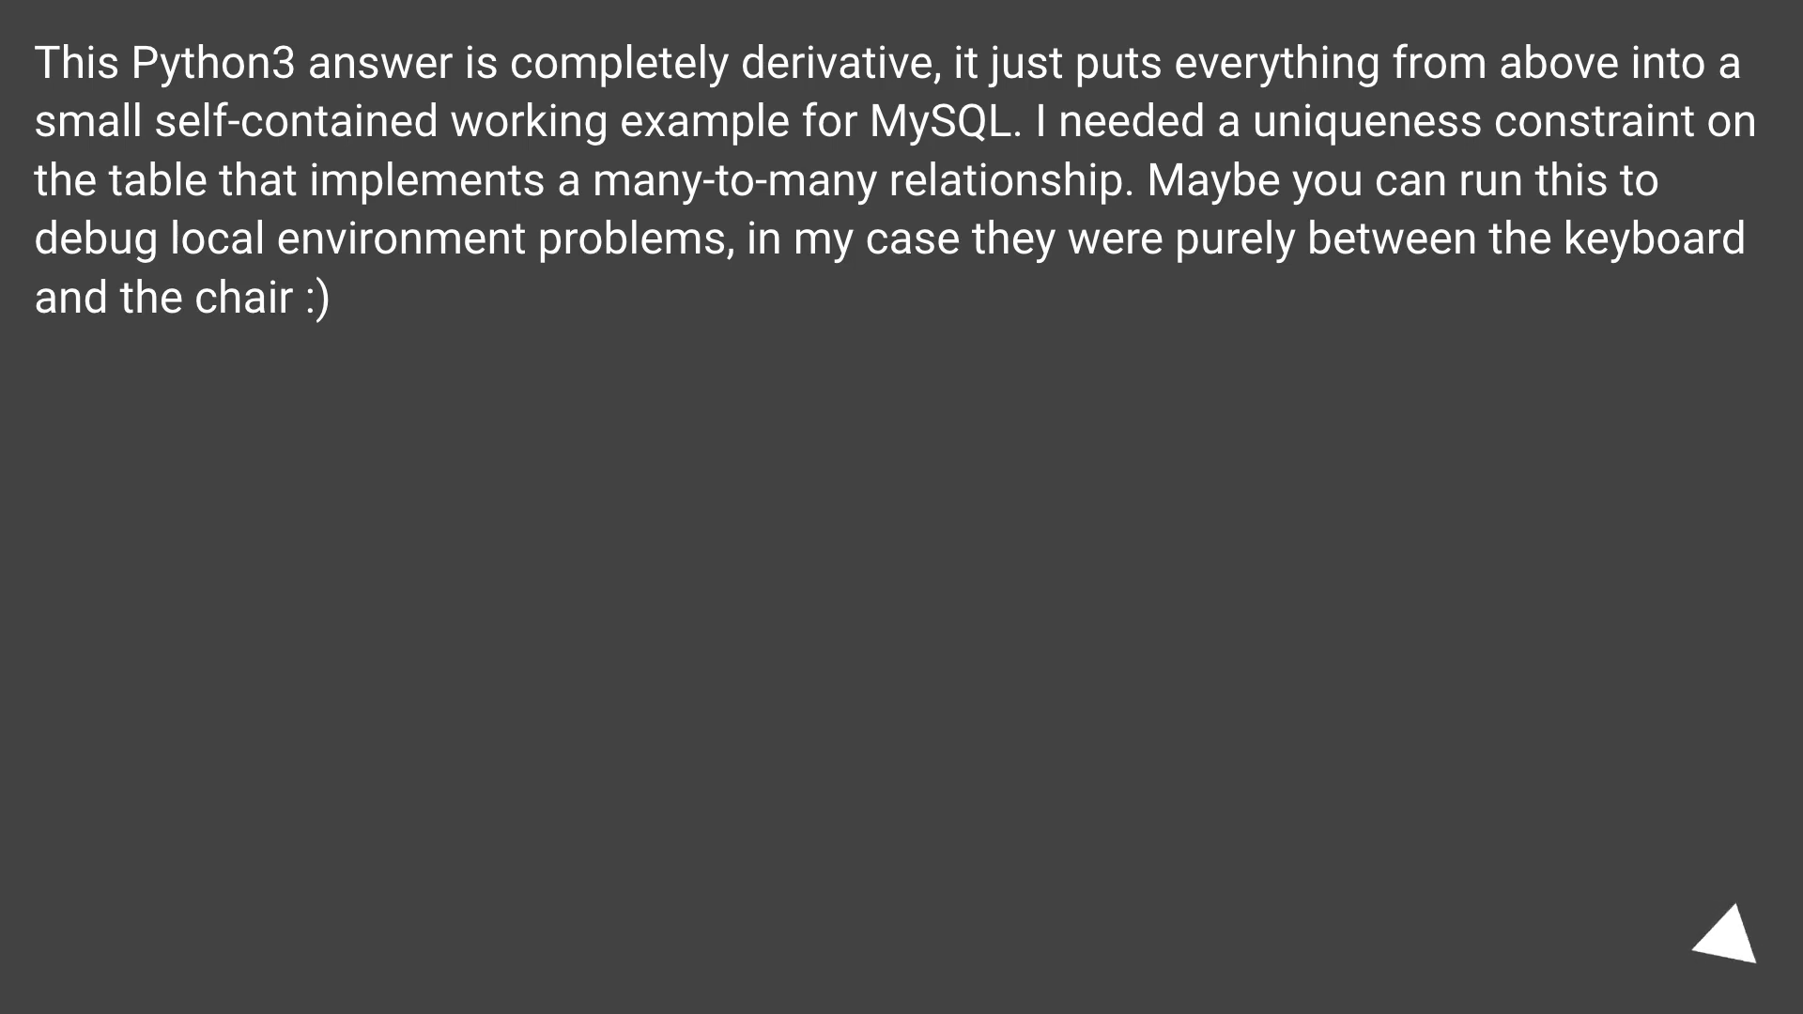
{"action": "left_click", "coordinate": [1724, 941]}
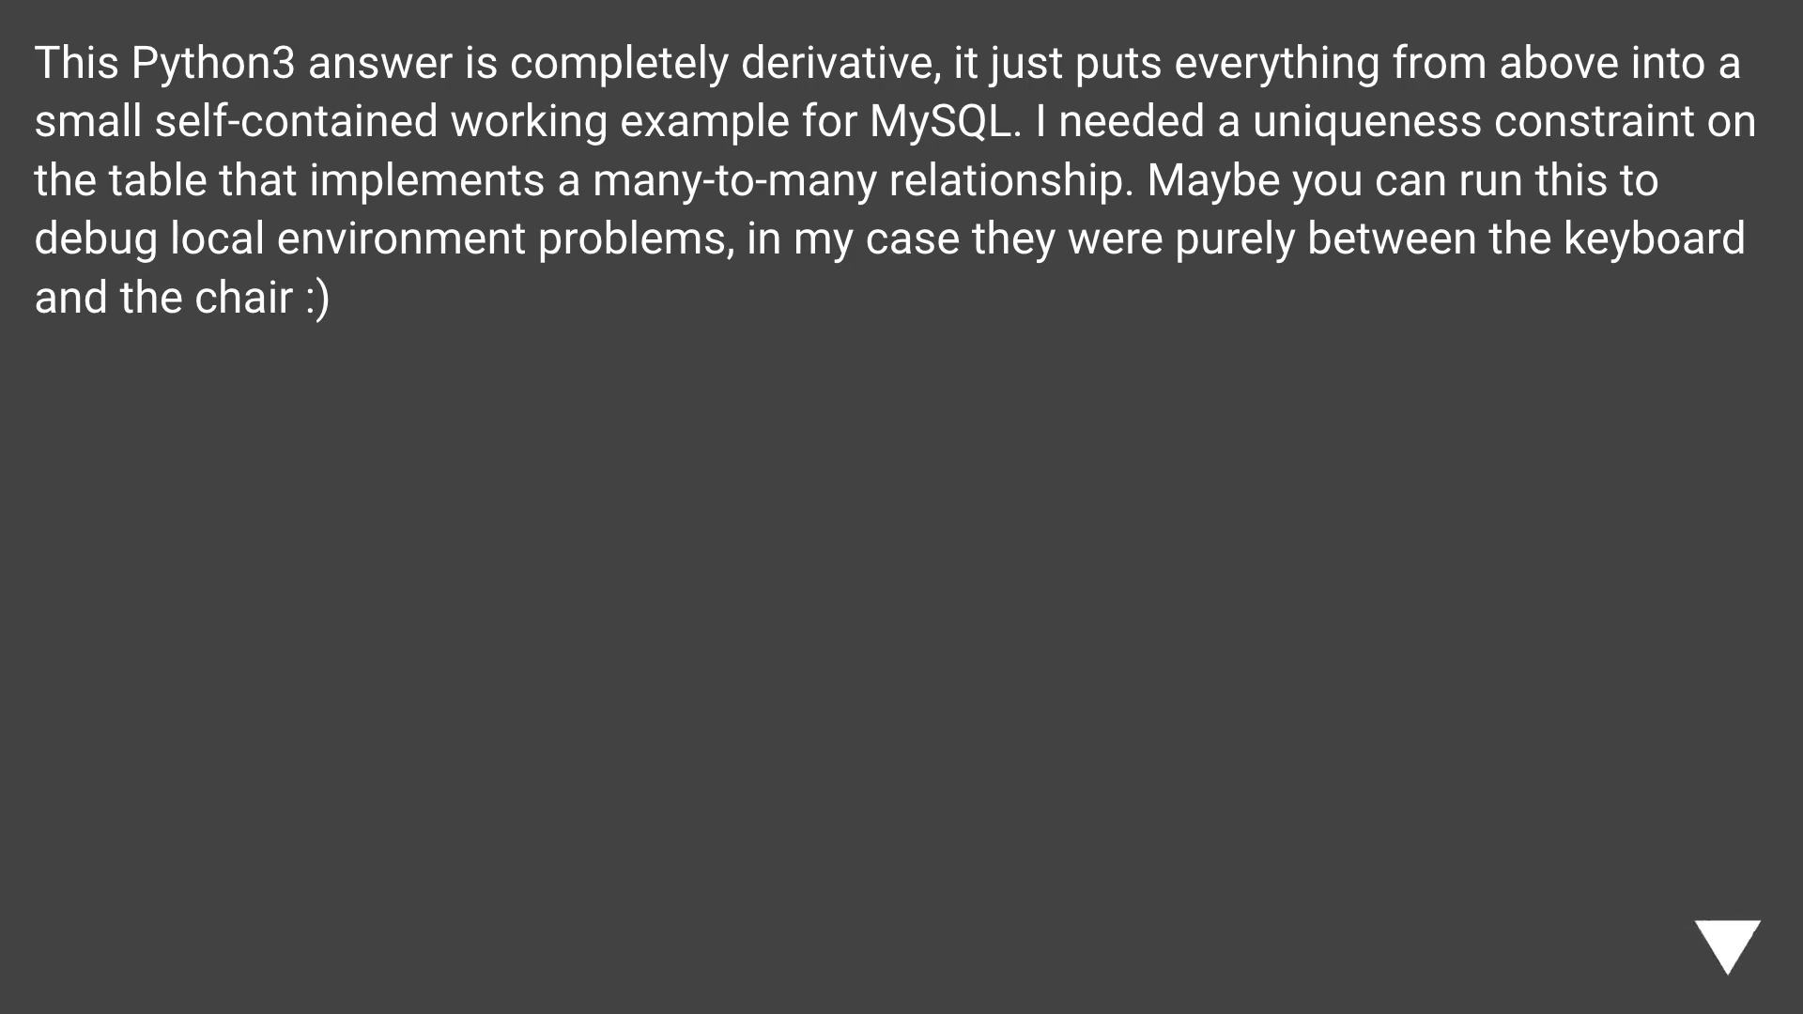
{"action": "left_click", "coordinate": [1719, 936]}
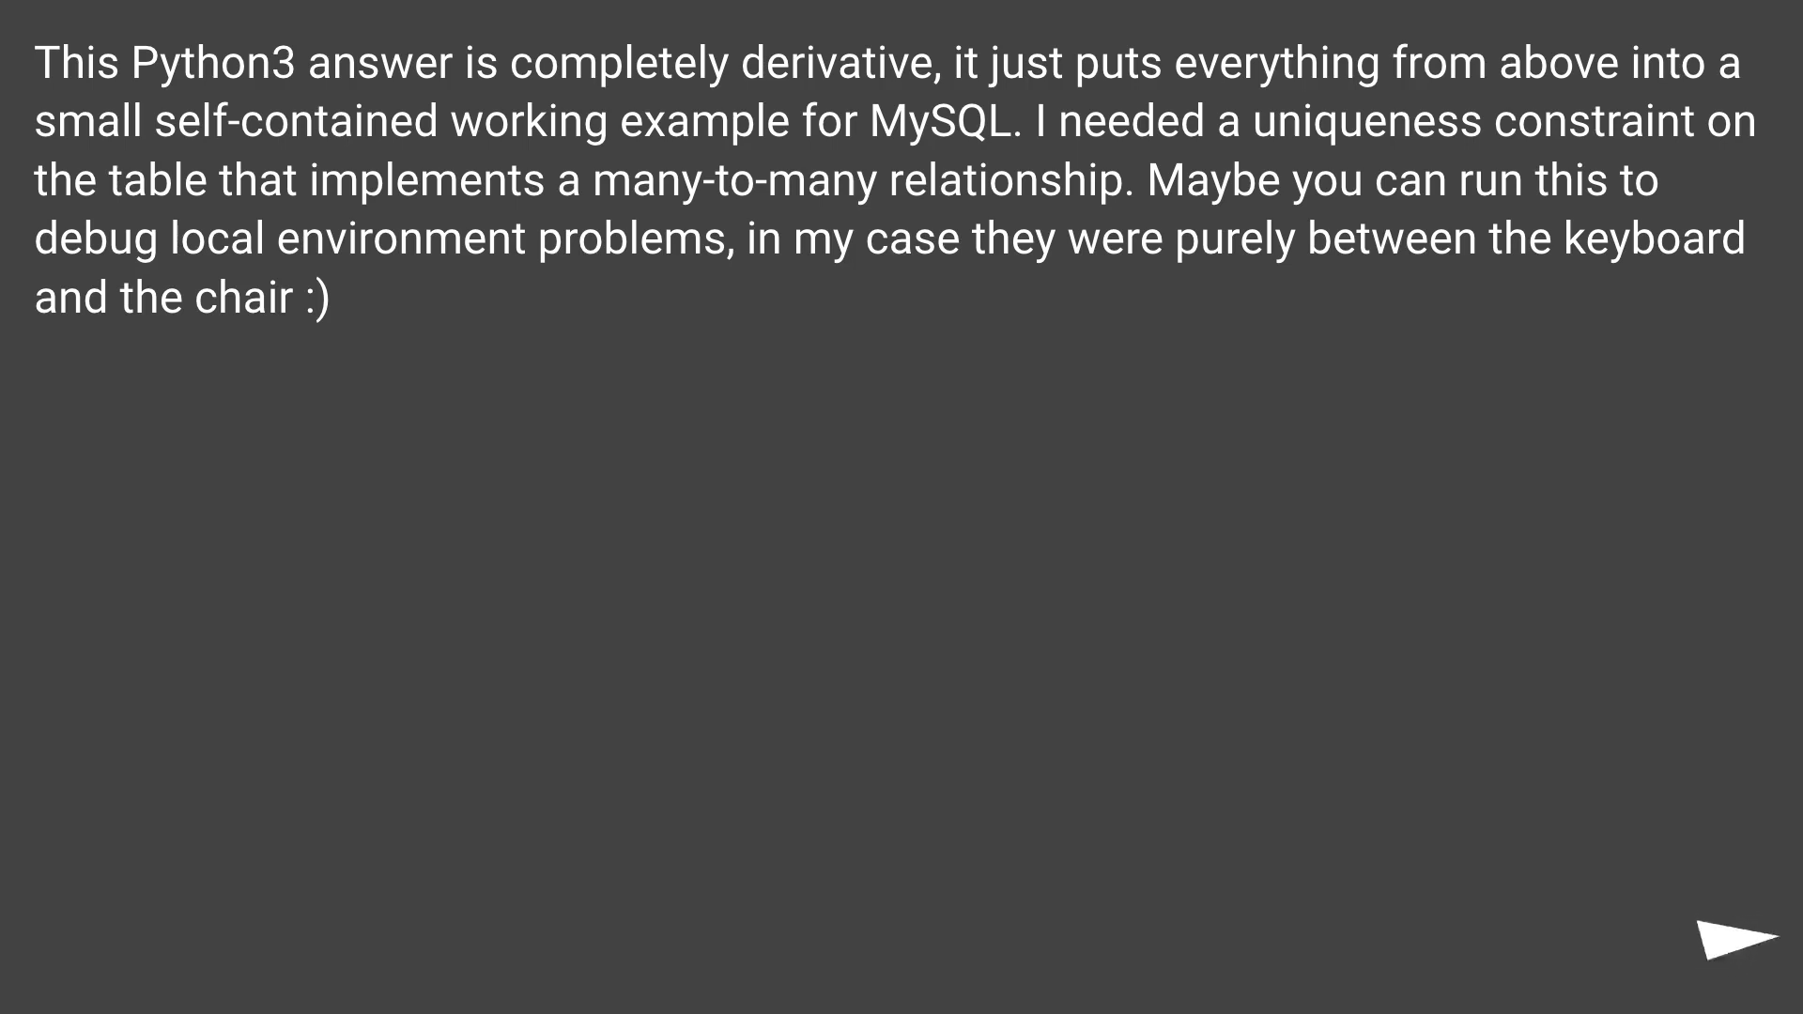
{"action": "left_click", "coordinate": [1739, 937]}
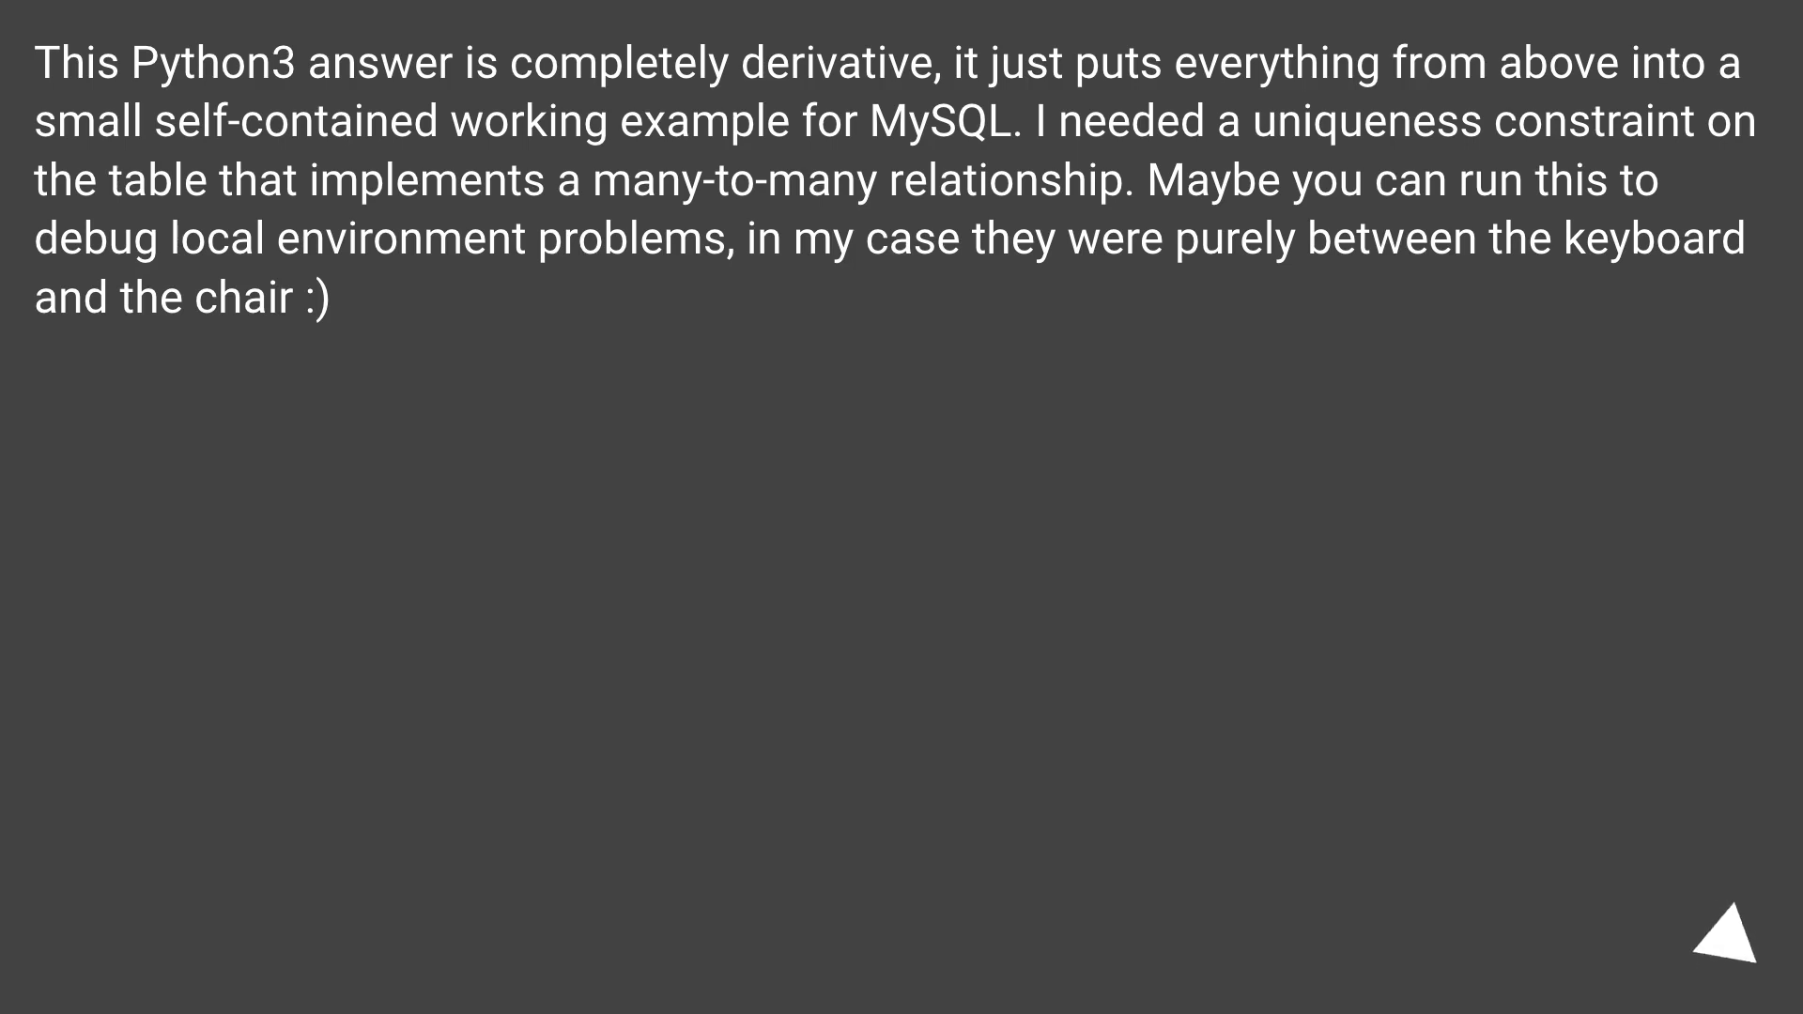
{"action": "left_click", "coordinate": [1713, 941]}
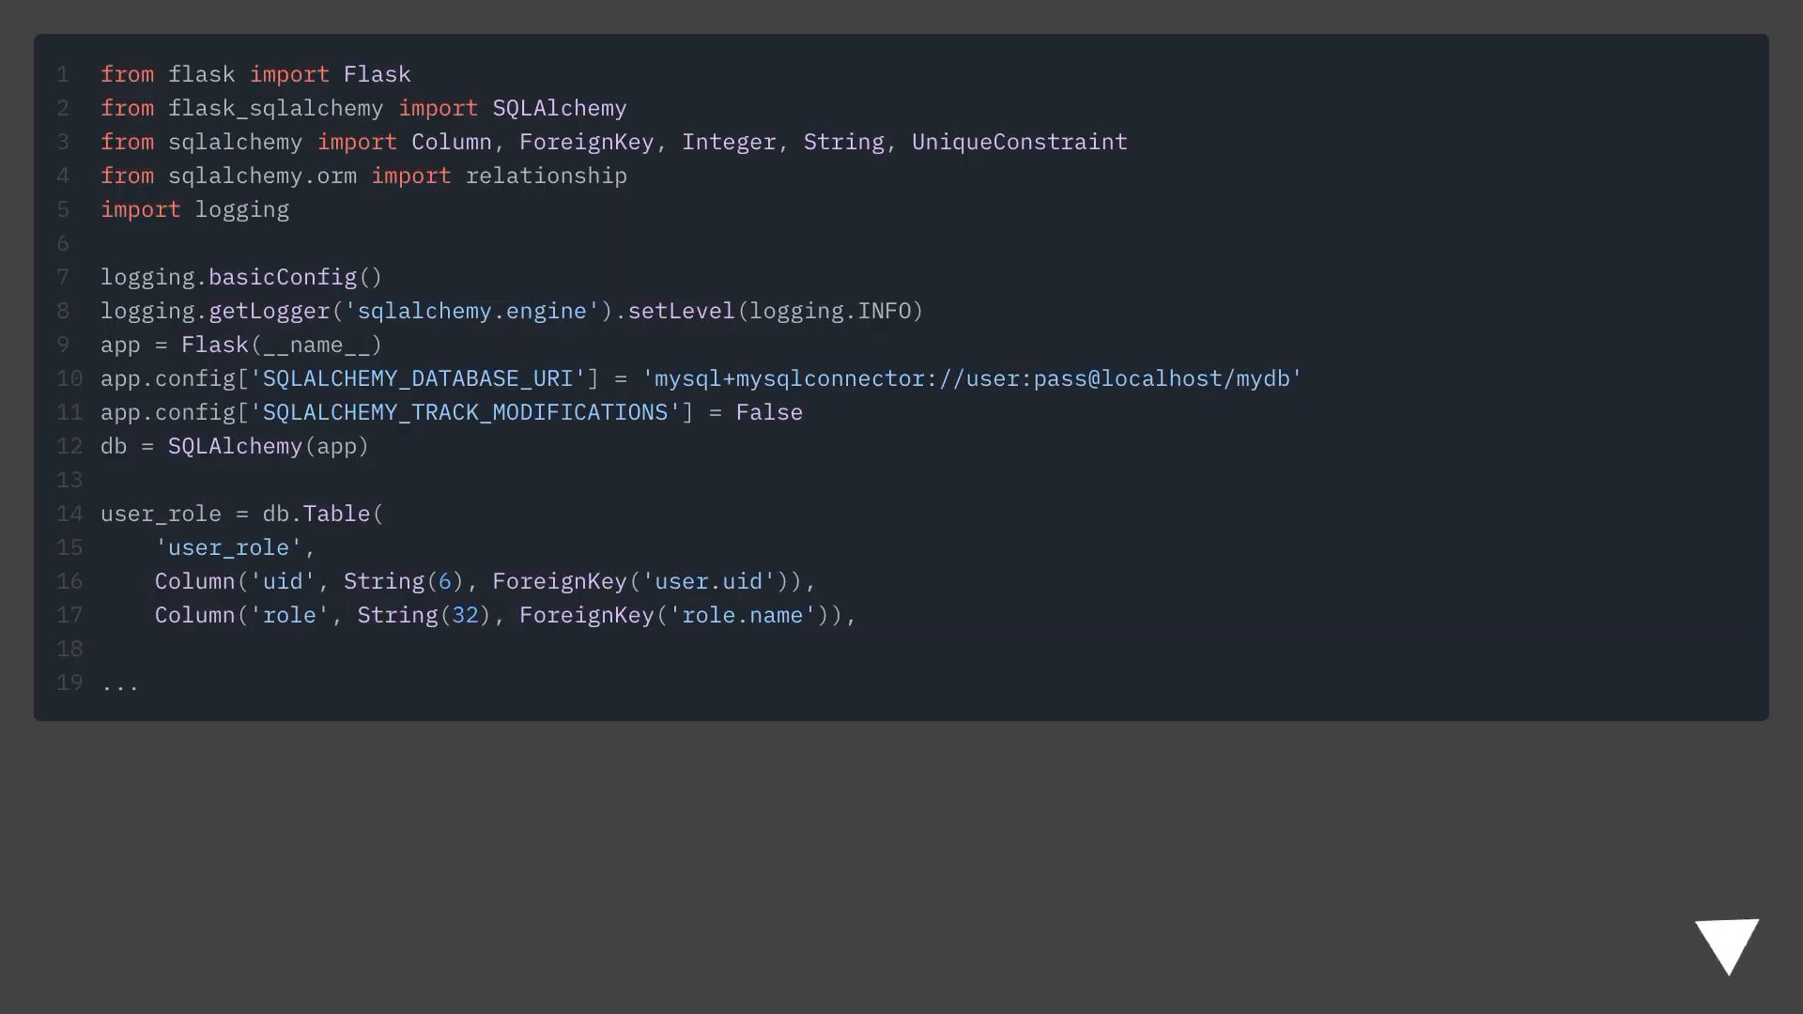
{"action": "left_click", "coordinate": [1710, 951]}
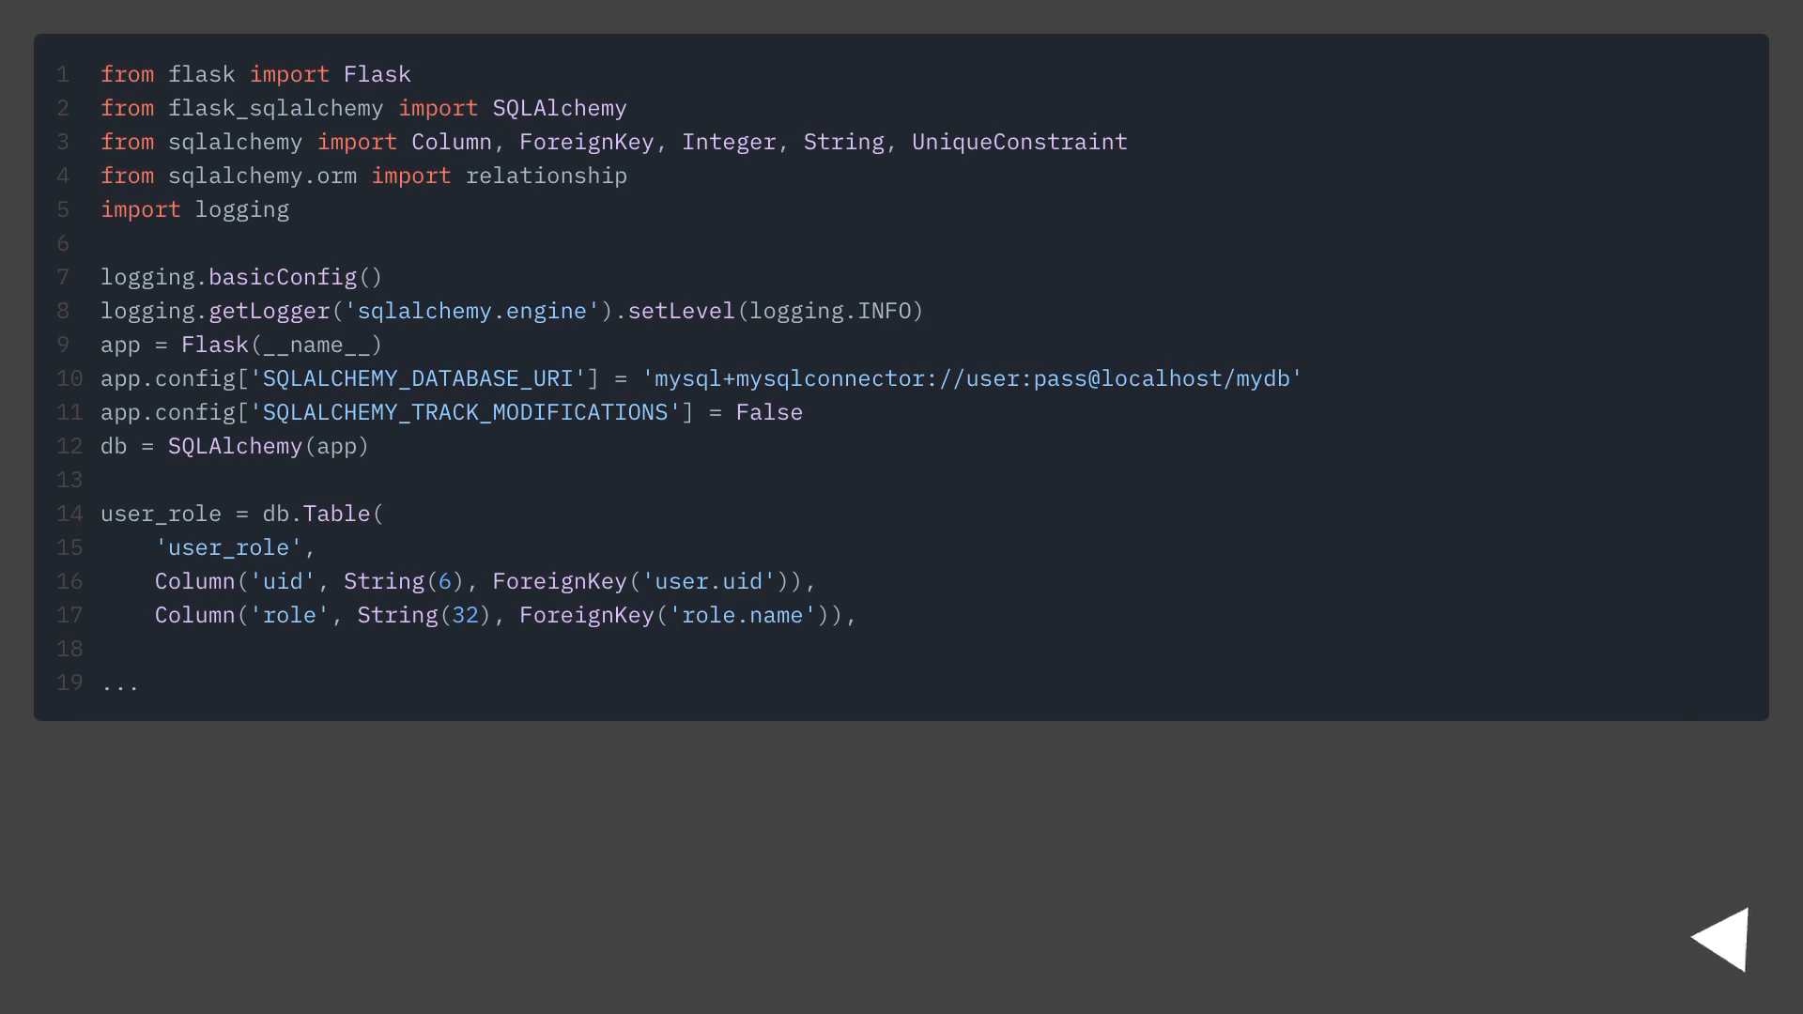
{"action": "left_click", "coordinate": [1733, 933]}
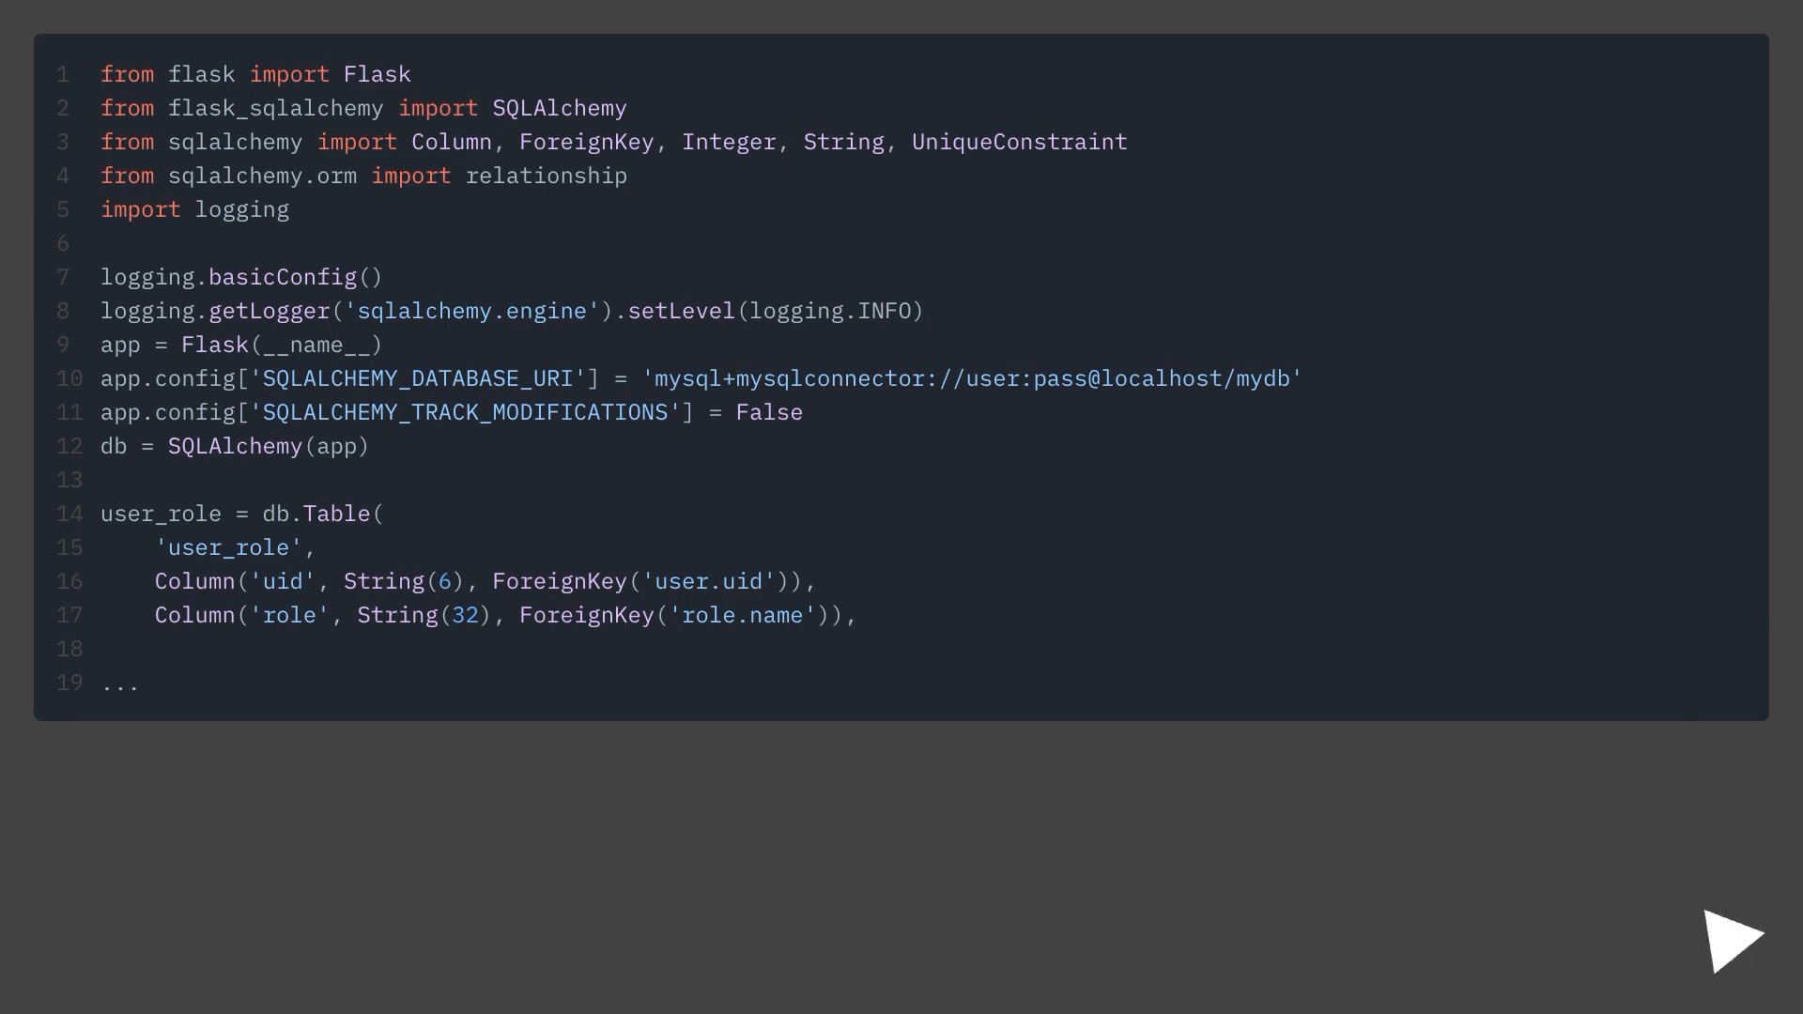
{"action": "left_click", "coordinate": [1728, 935]}
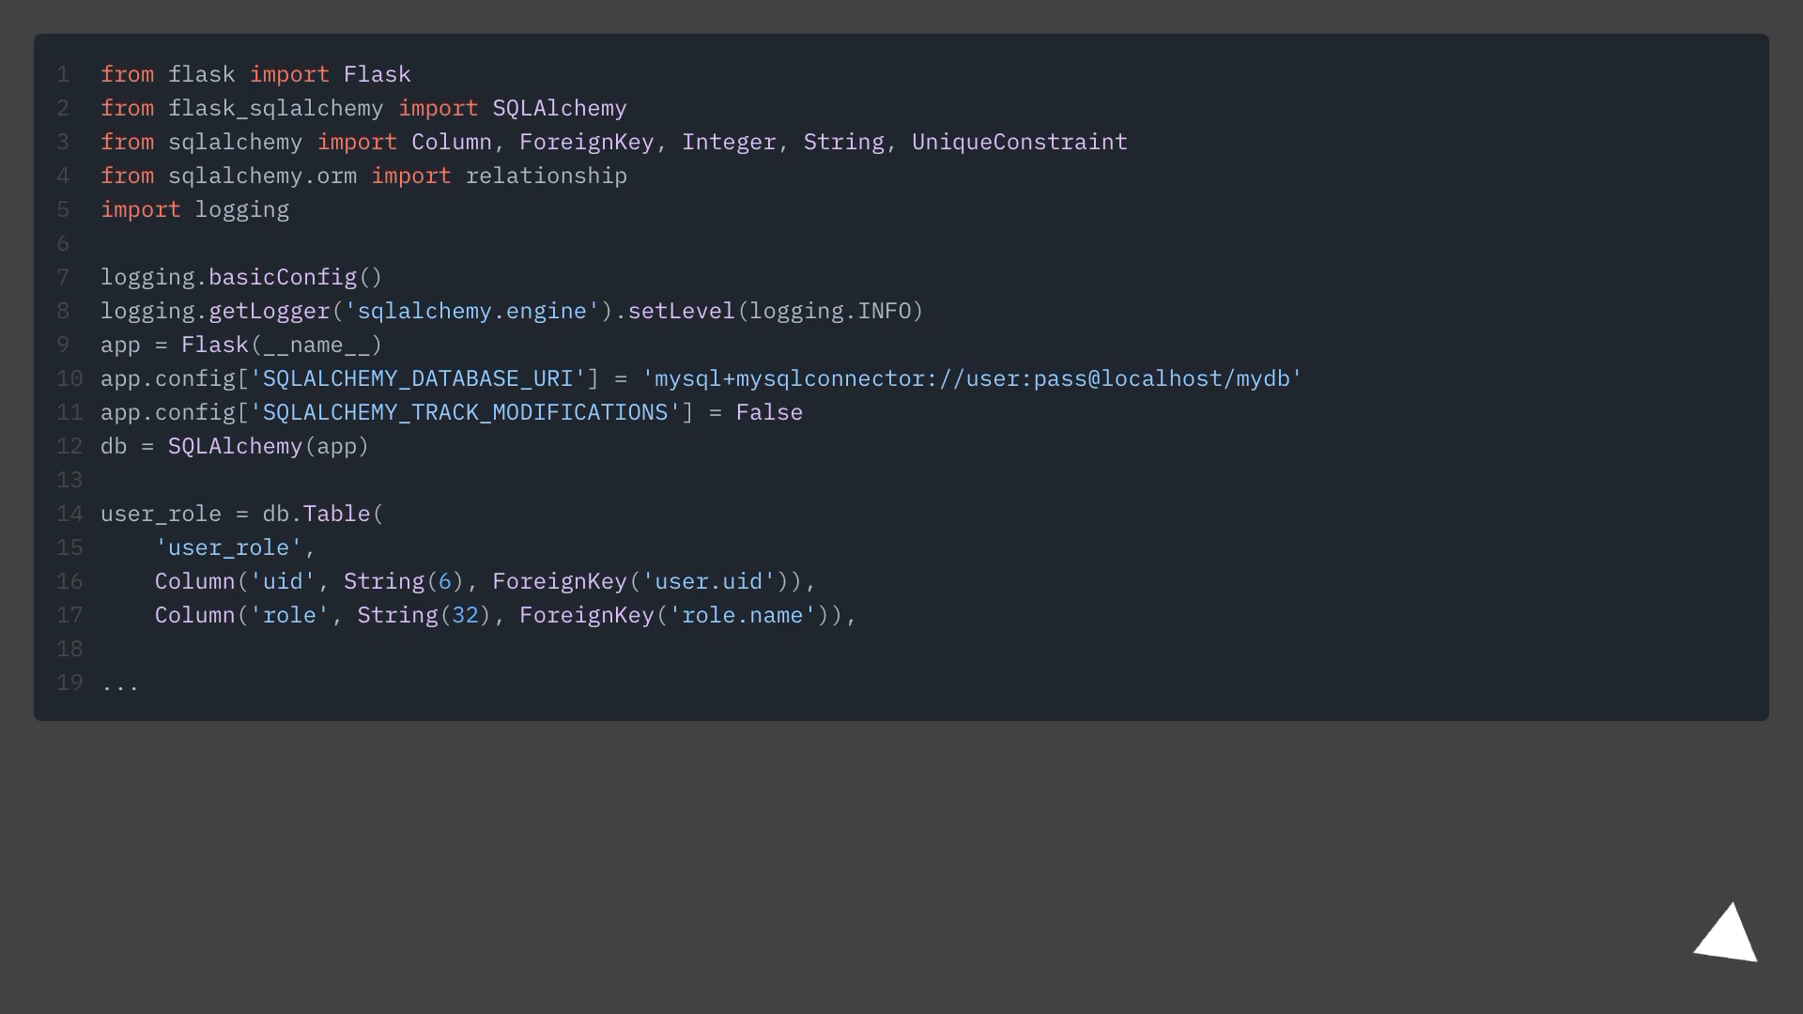
{"action": "left_click", "coordinate": [1721, 934]}
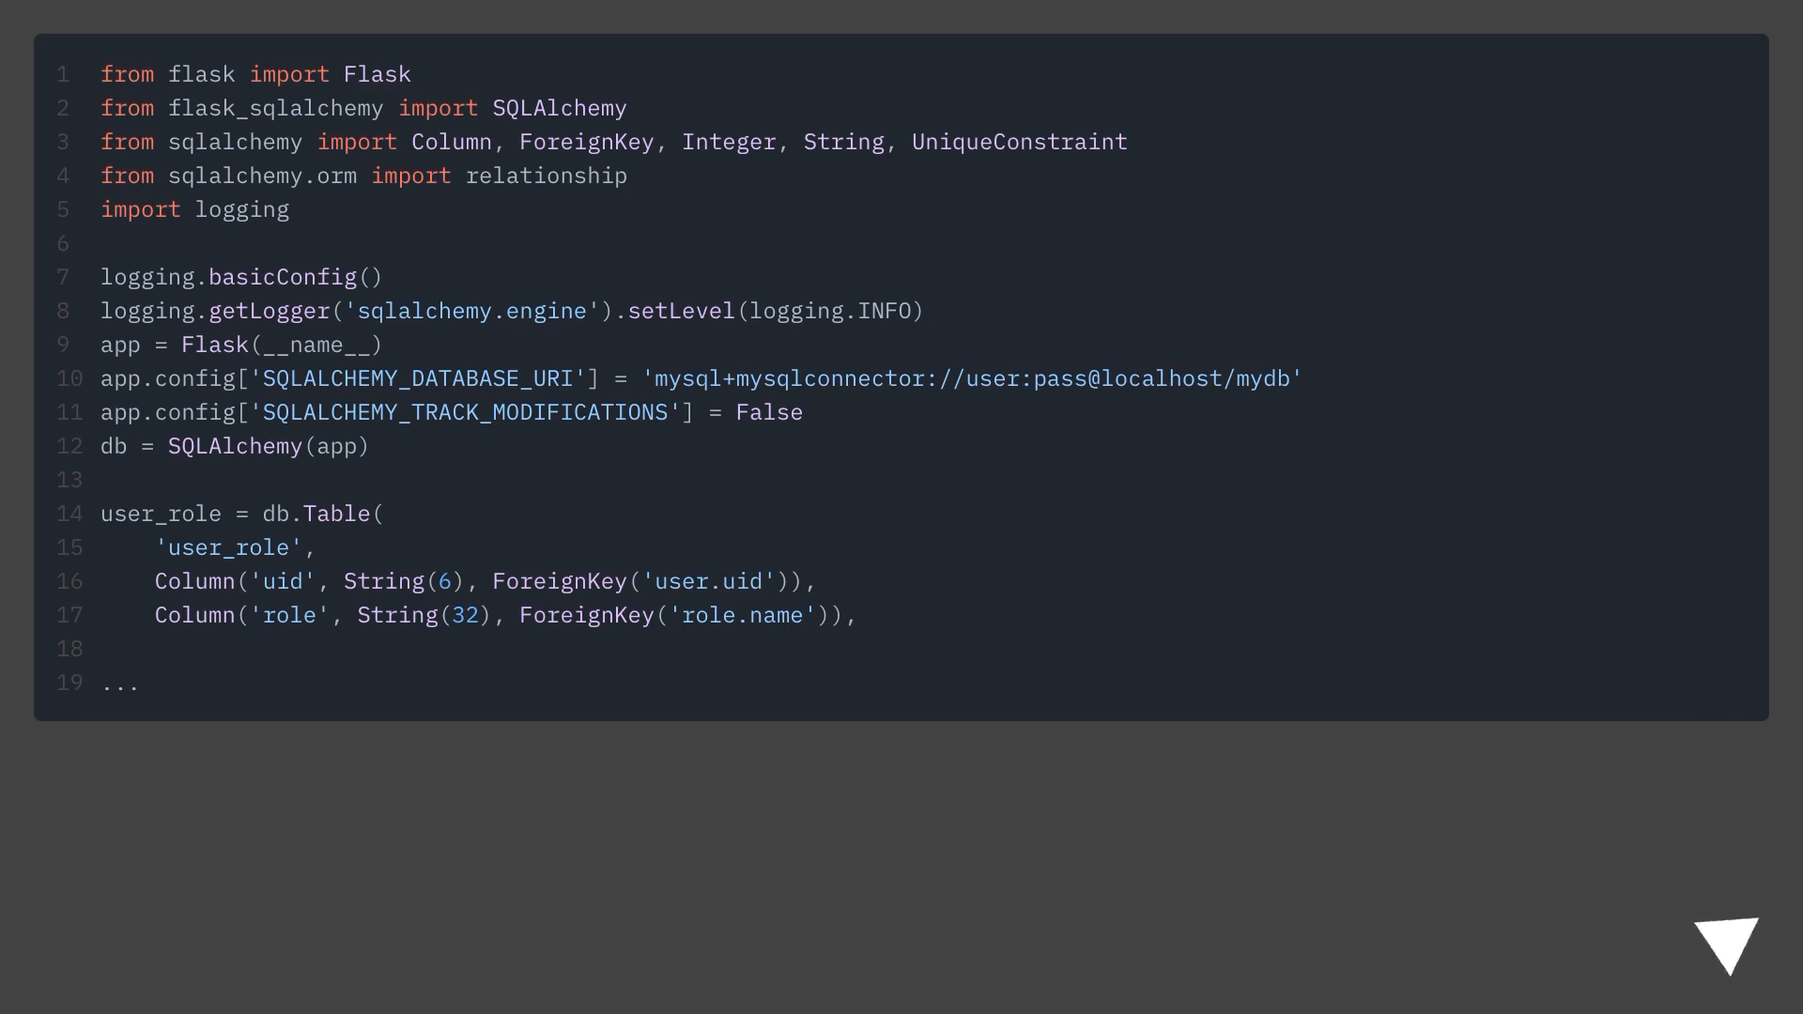
{"action": "left_click", "coordinate": [1713, 937]}
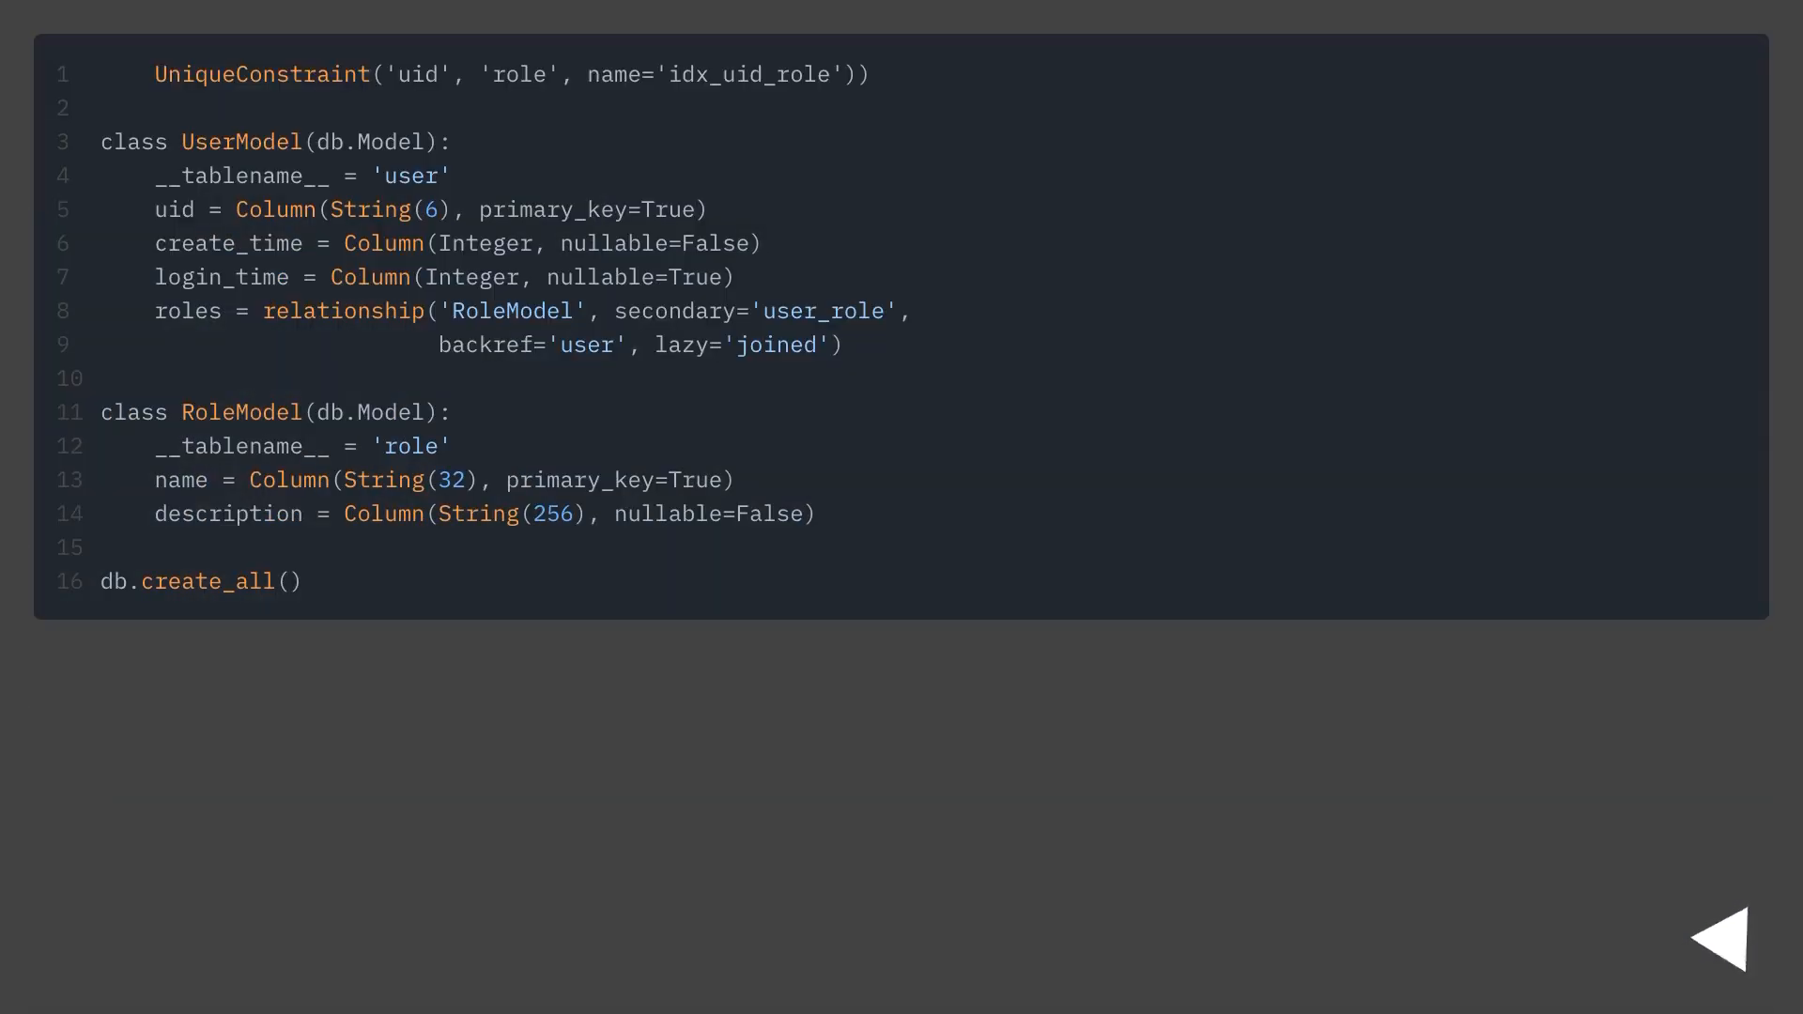
{"action": "left_click", "coordinate": [1715, 935]}
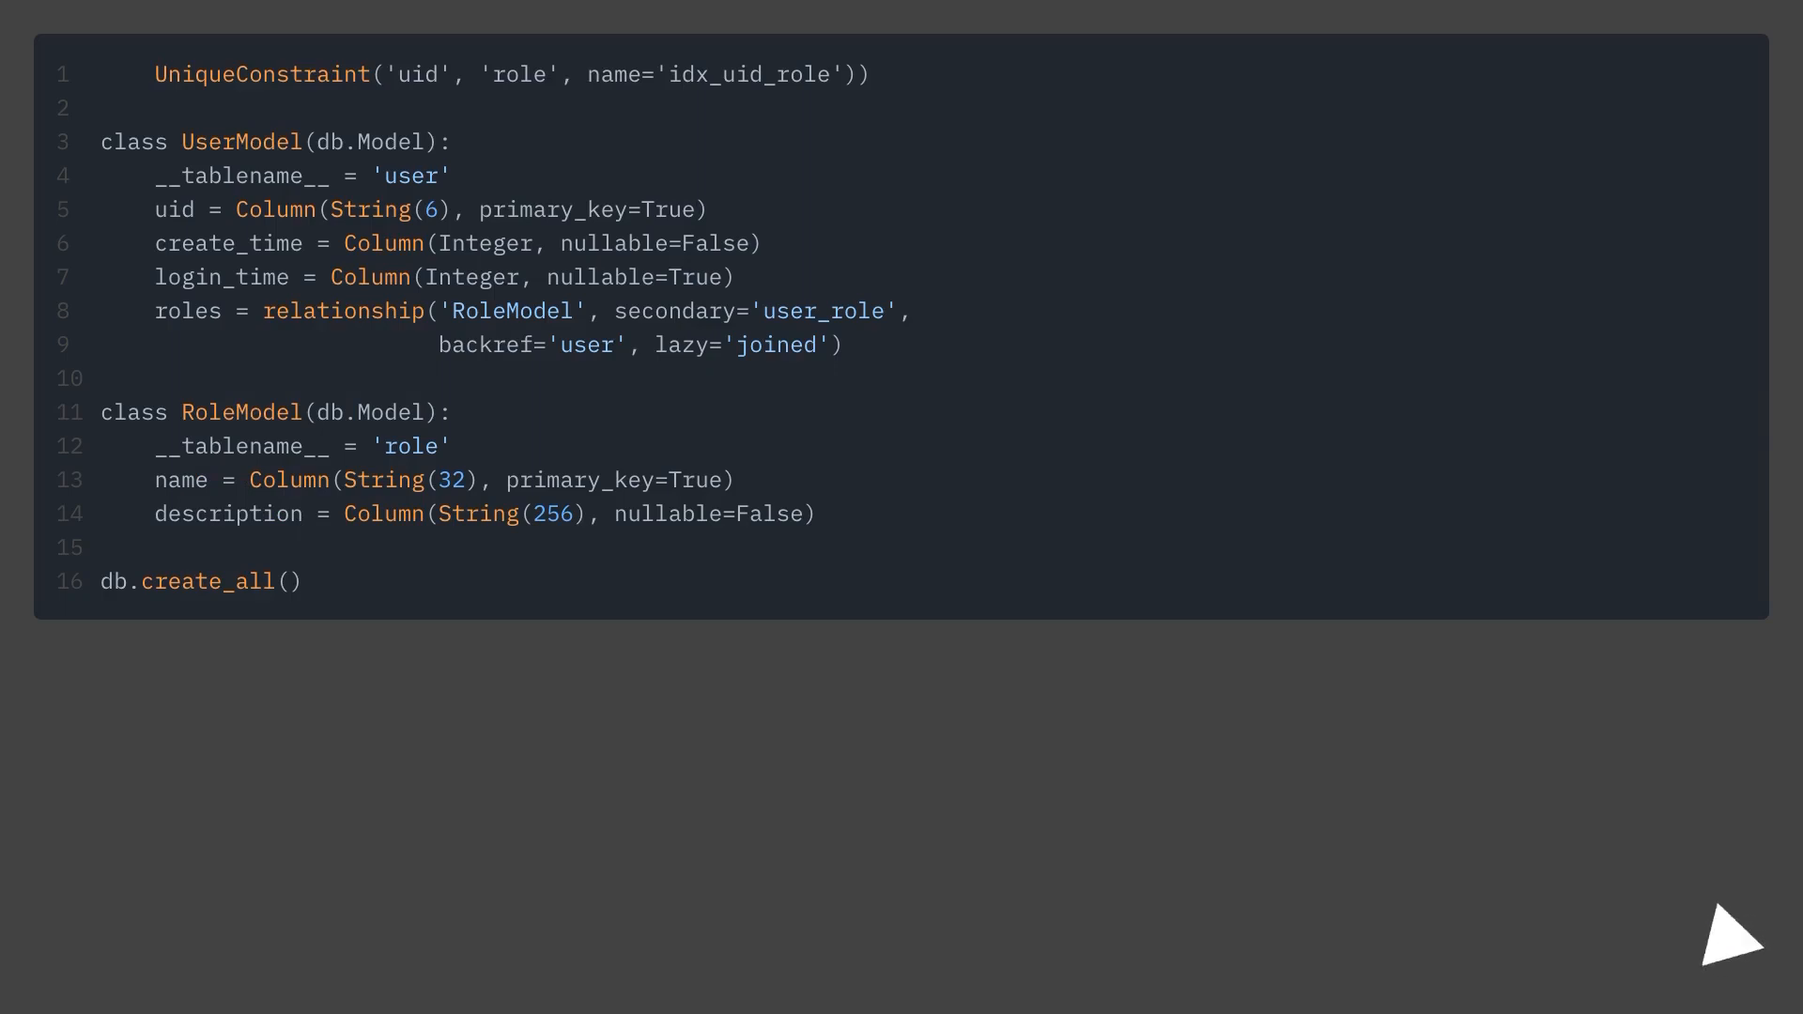
{"action": "left_click", "coordinate": [1709, 935]}
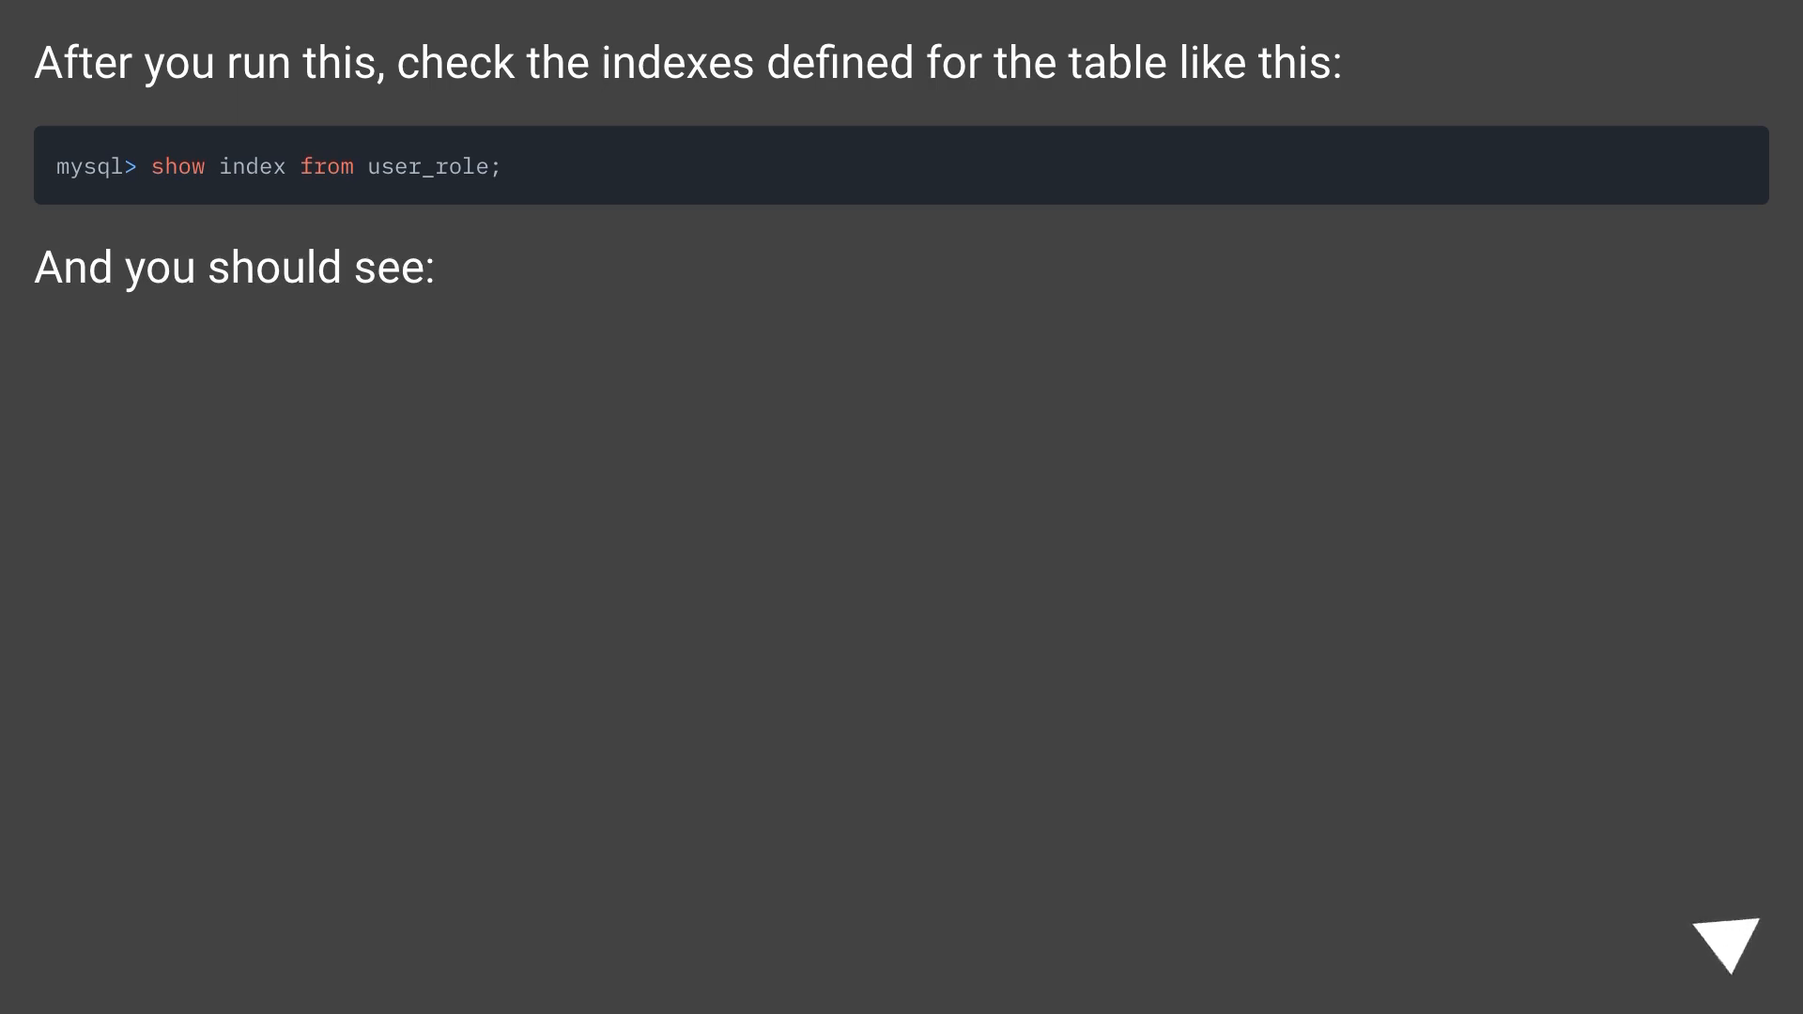
{"action": "left_click", "coordinate": [1722, 945]}
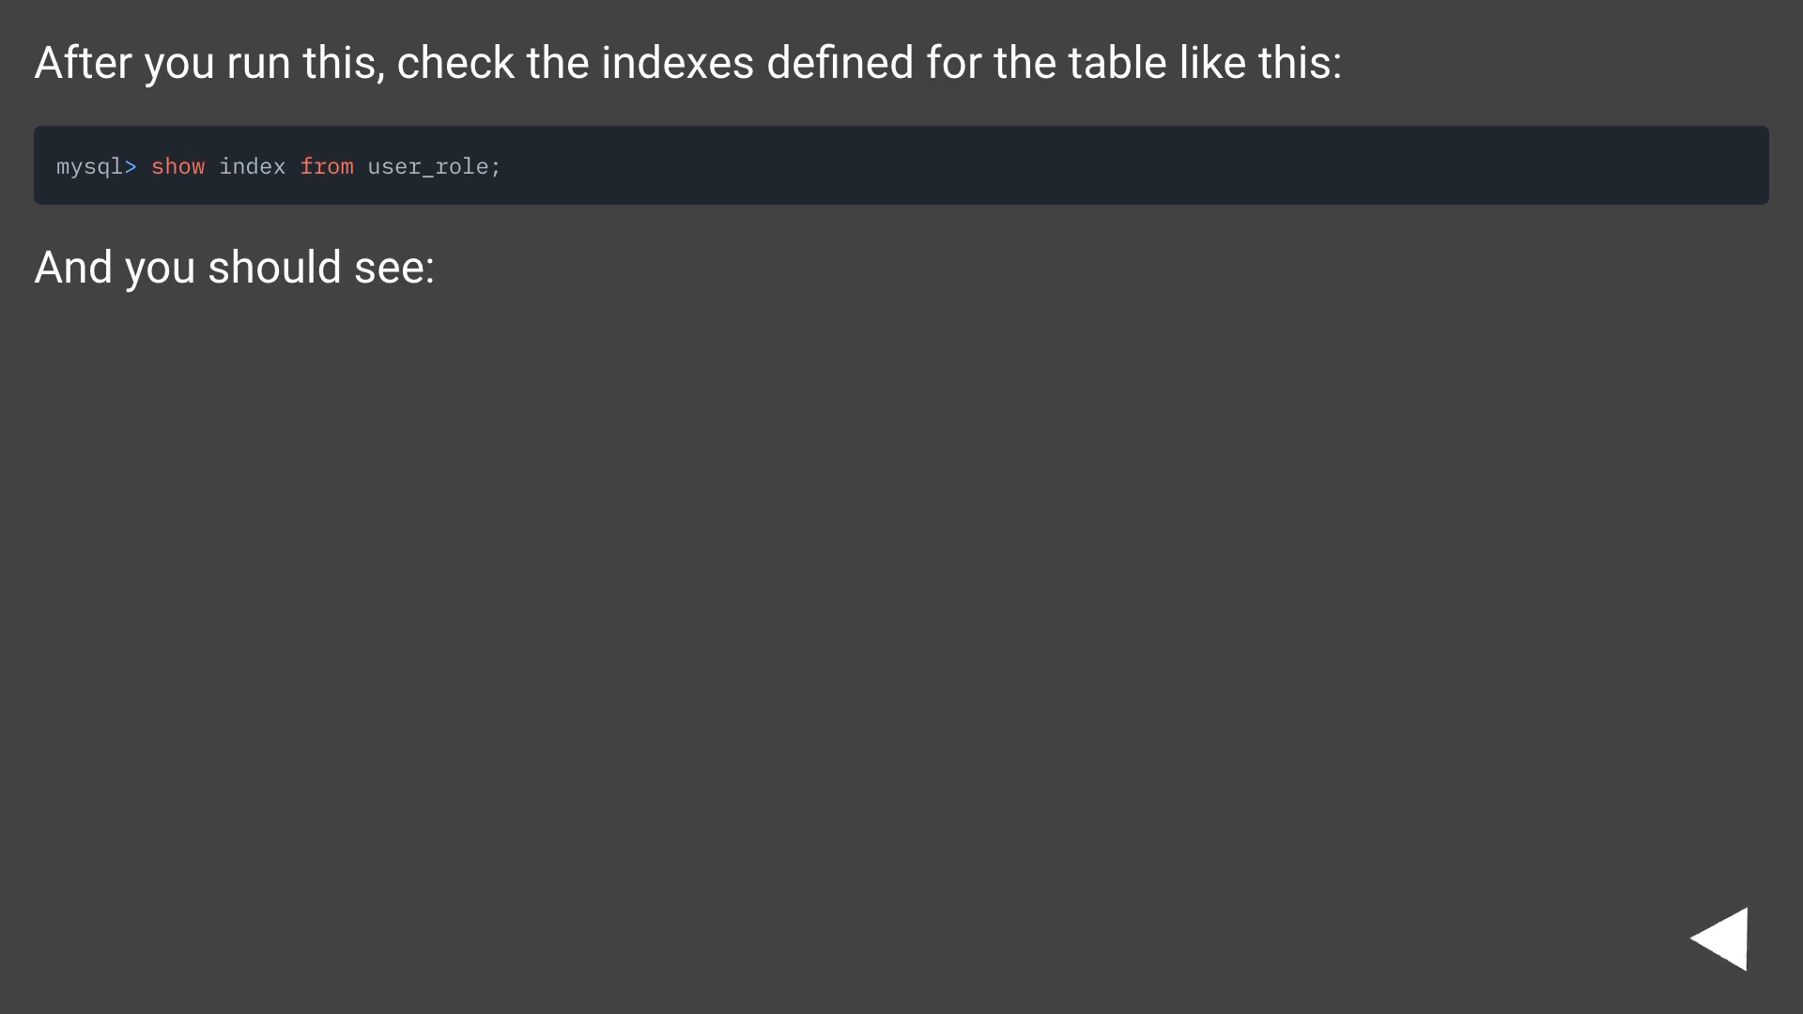
{"action": "left_click", "coordinate": [1730, 933]}
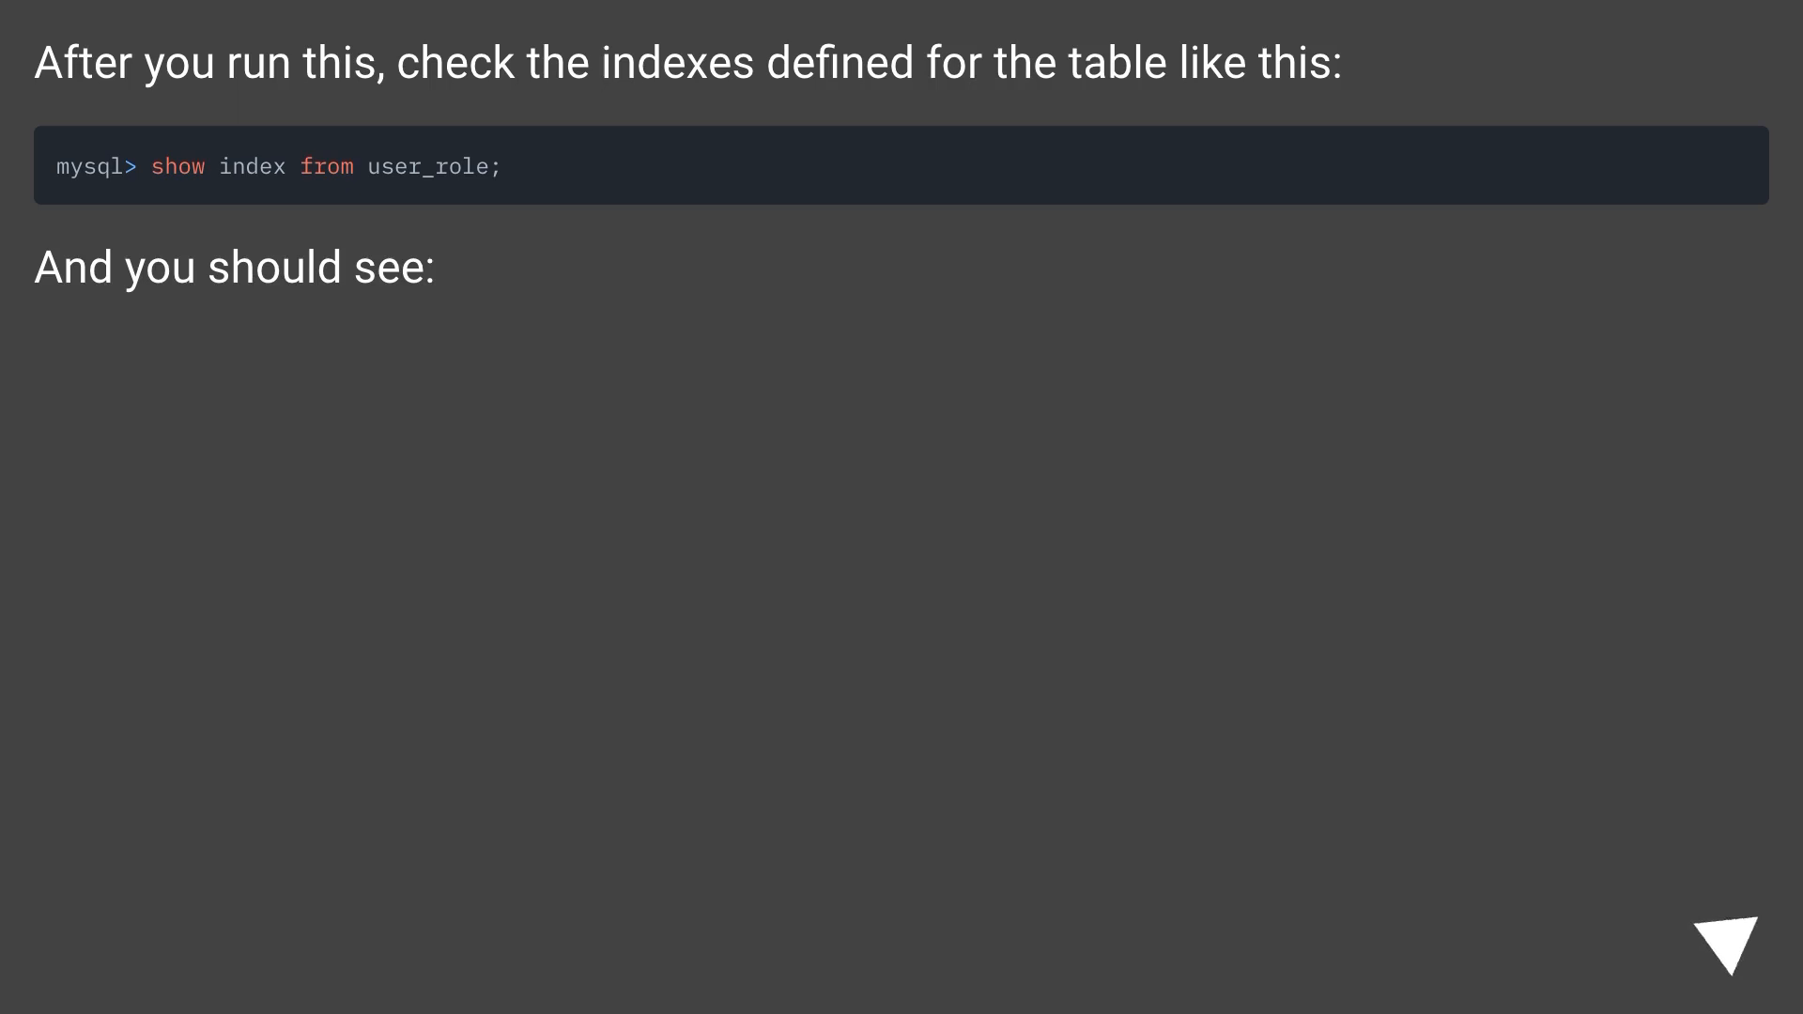
{"action": "scroll", "scroll_direction": "down", "scroll_amount": 3}
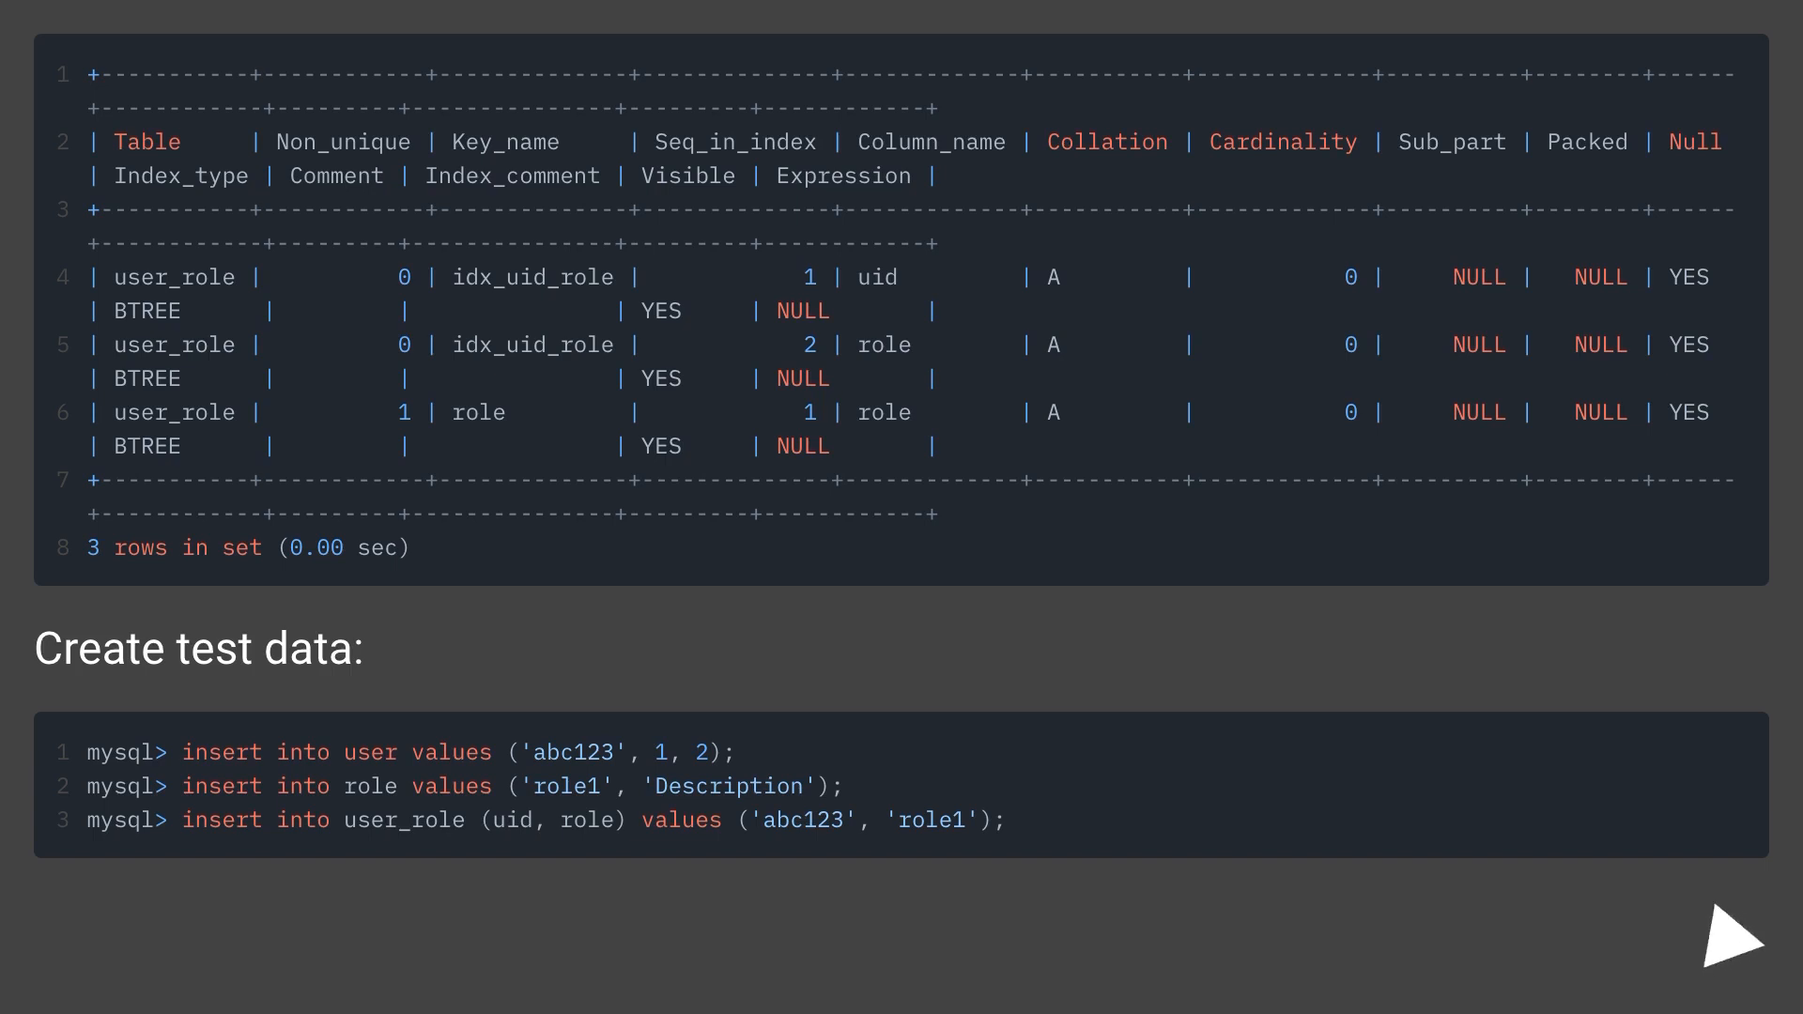
{"action": "left_click", "coordinate": [1706, 934]}
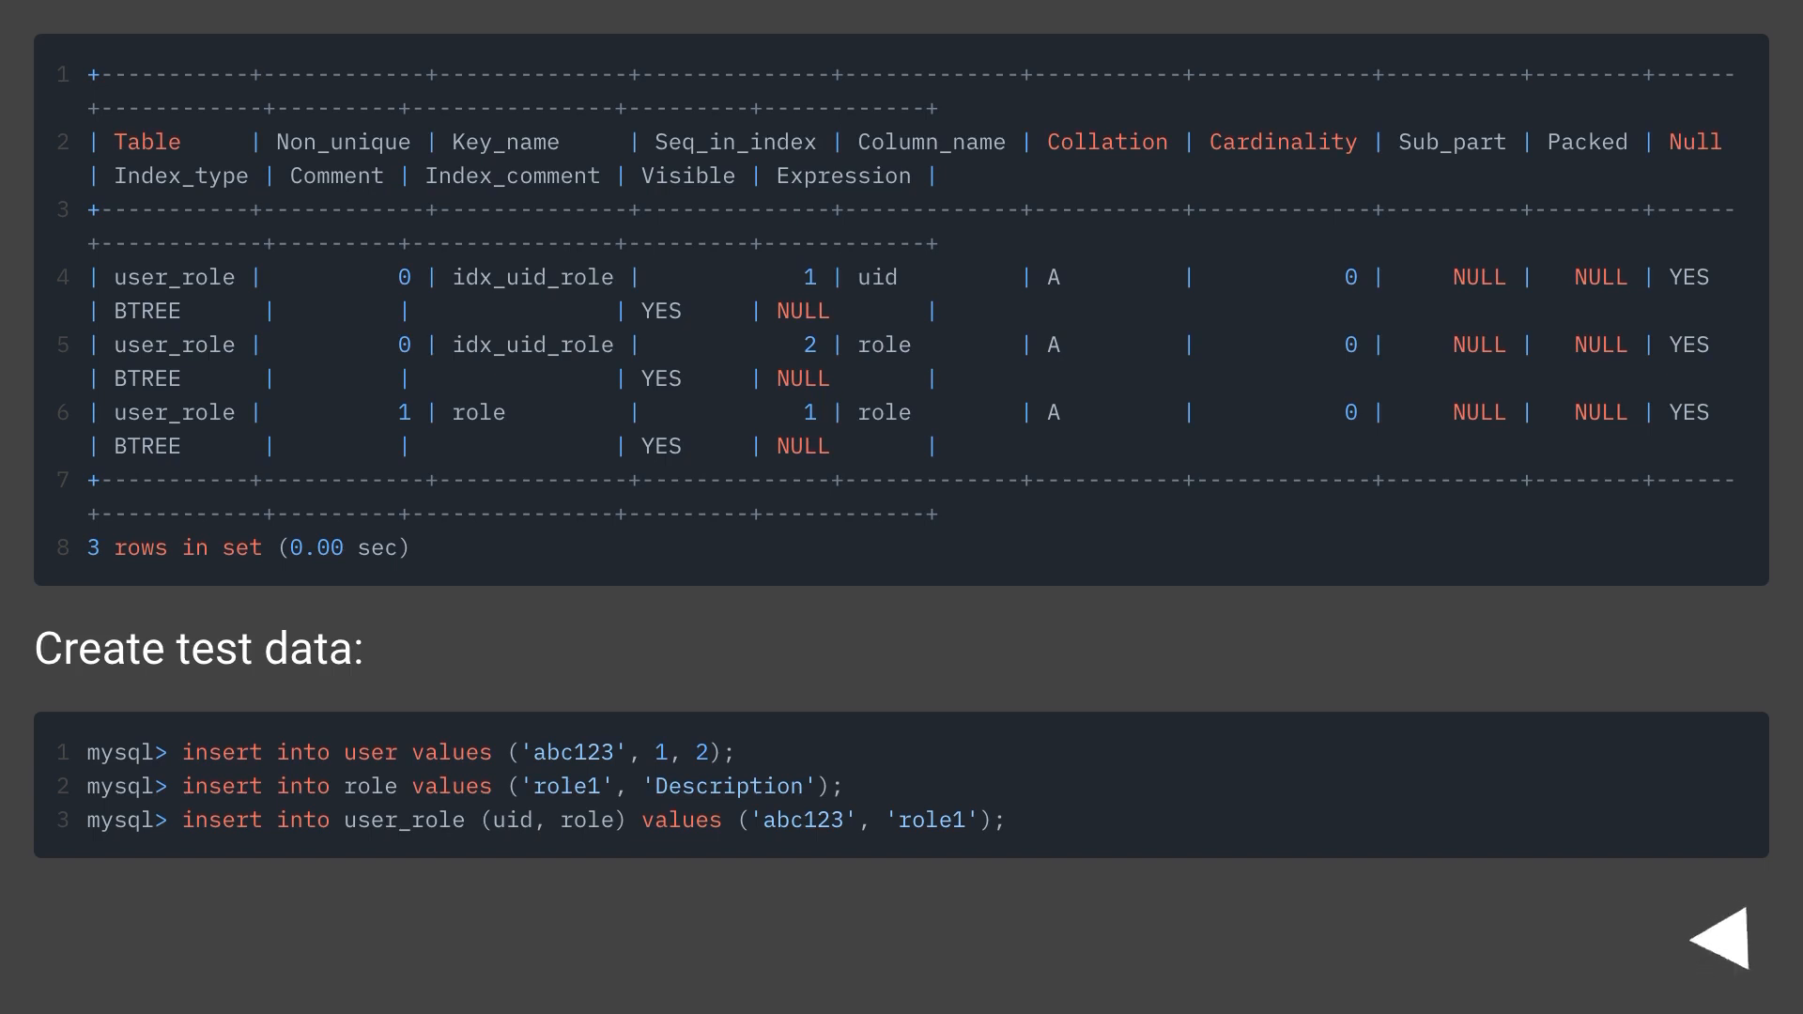
{"action": "left_click", "coordinate": [1728, 935]}
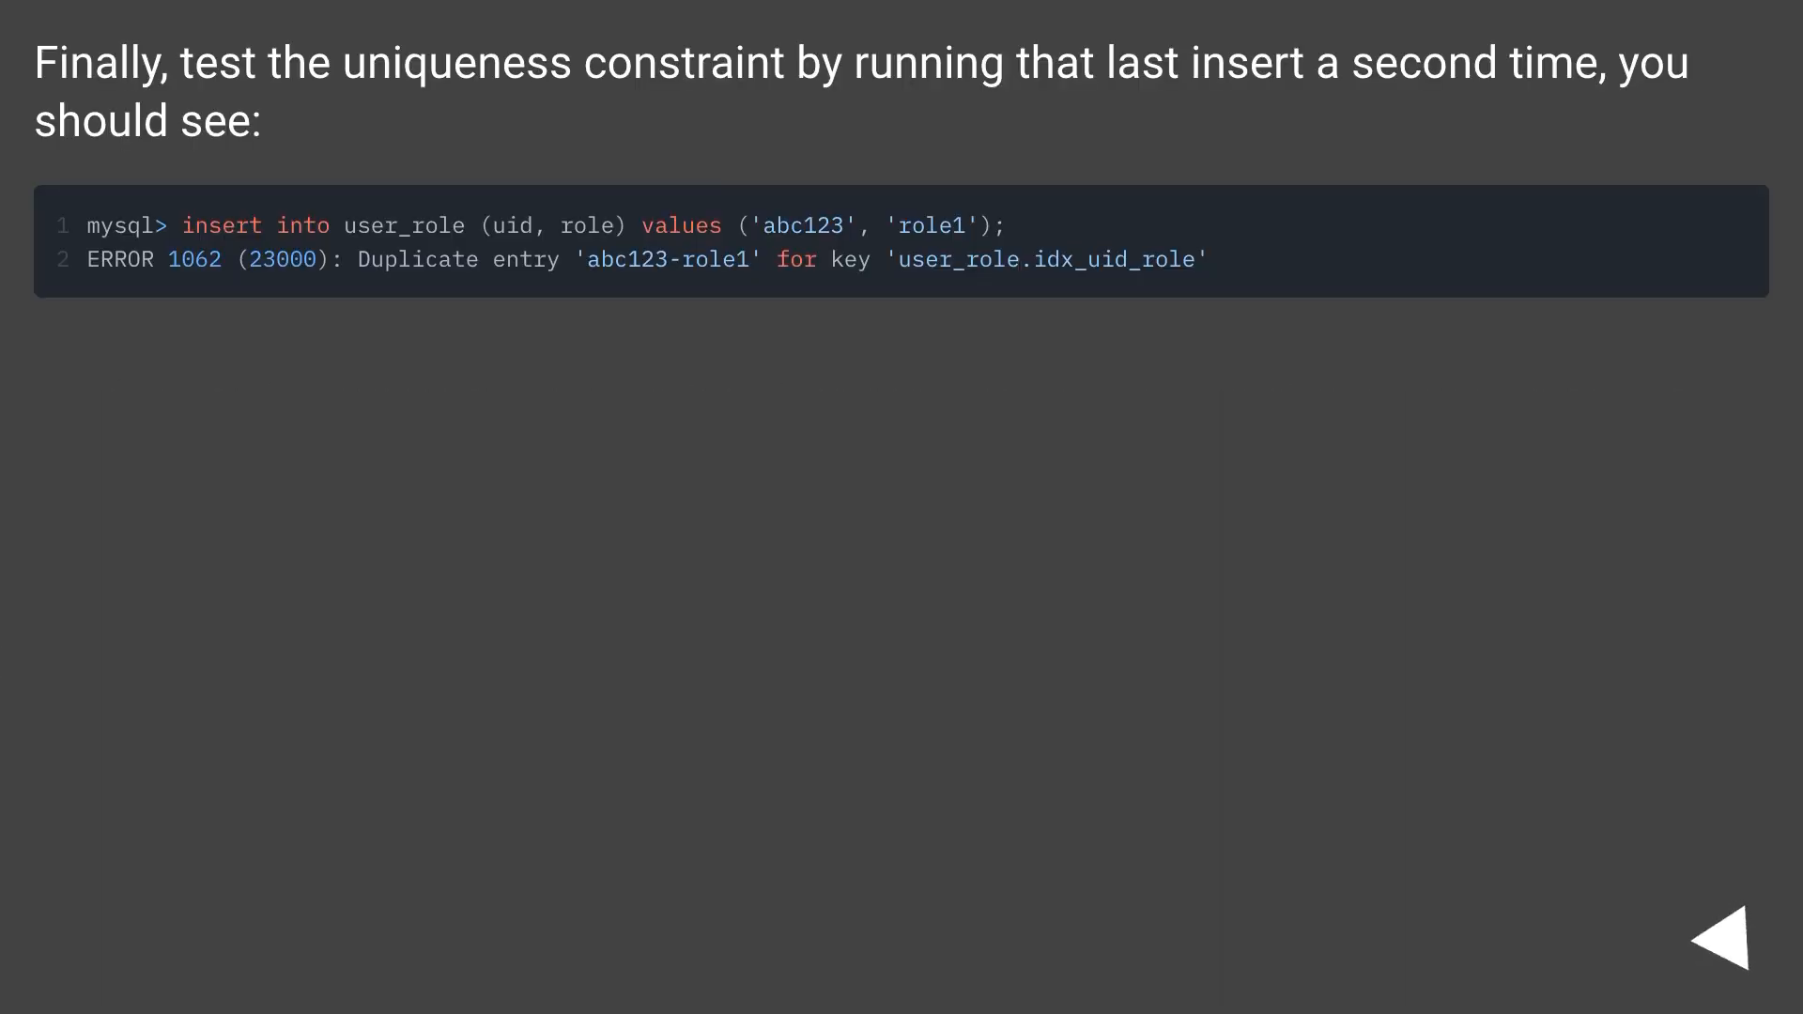
{"action": "left_click", "coordinate": [1729, 934]}
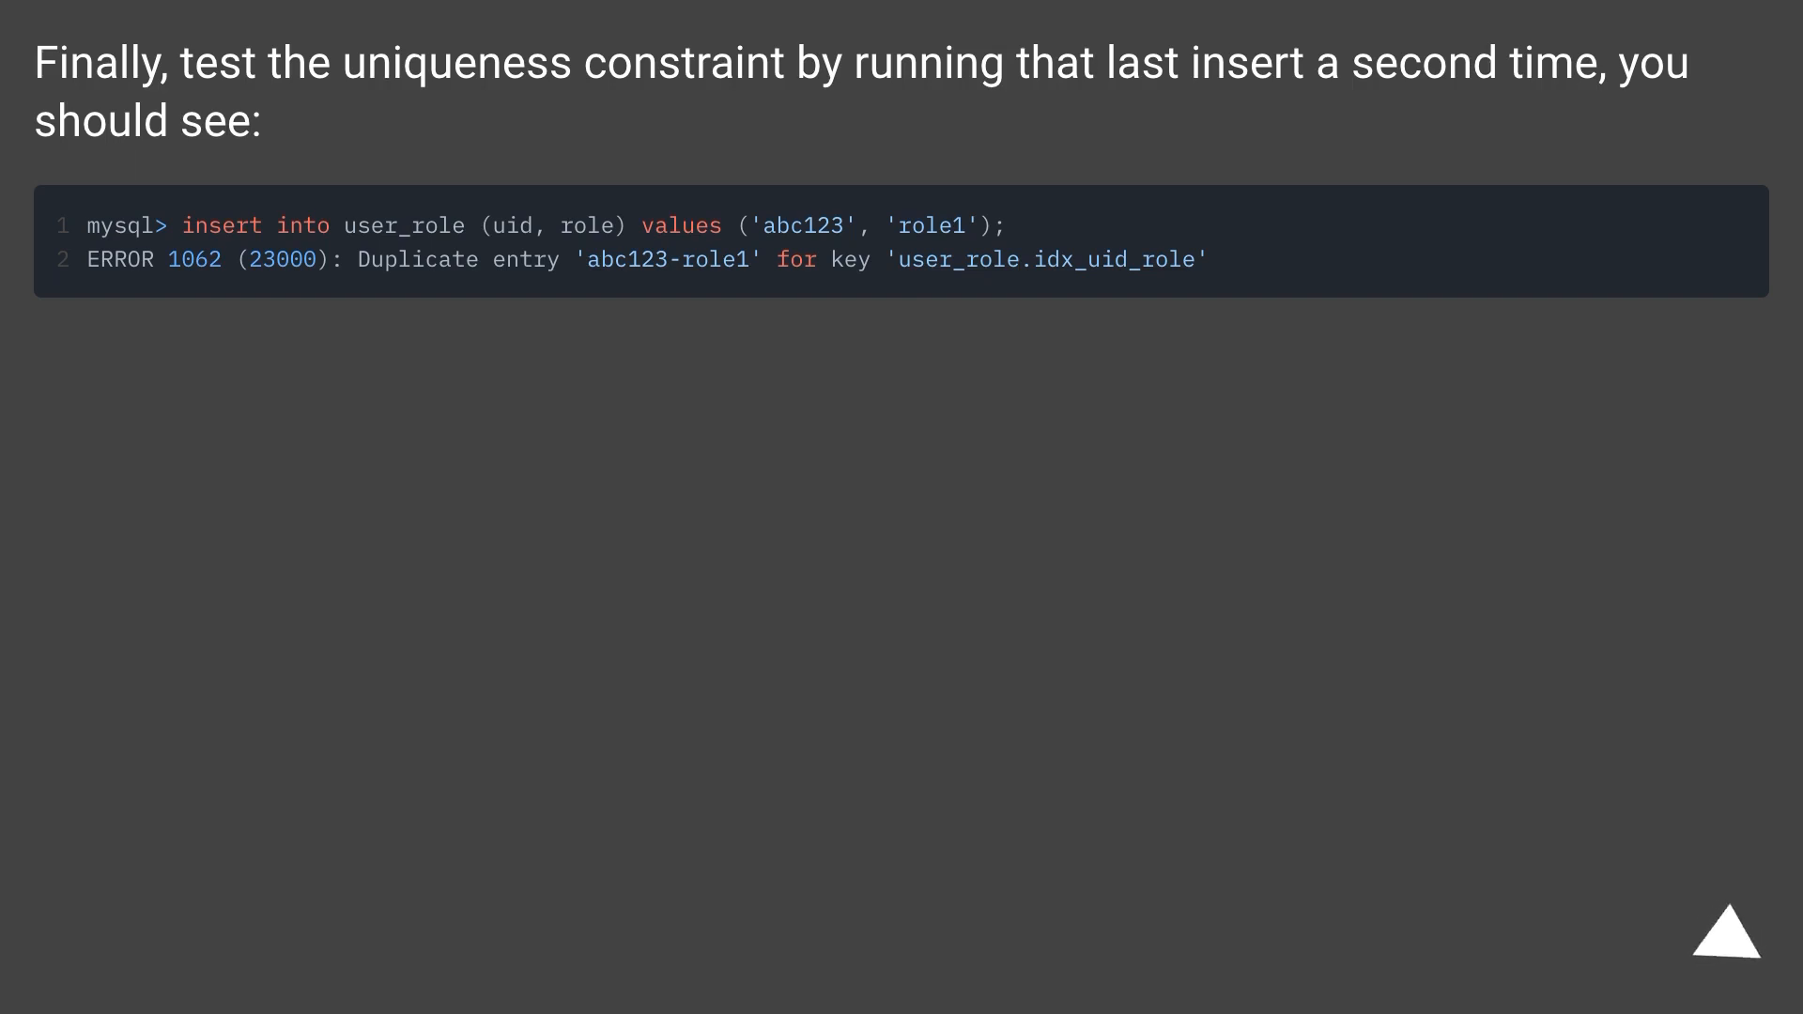
{"action": "left_click", "coordinate": [1728, 950]}
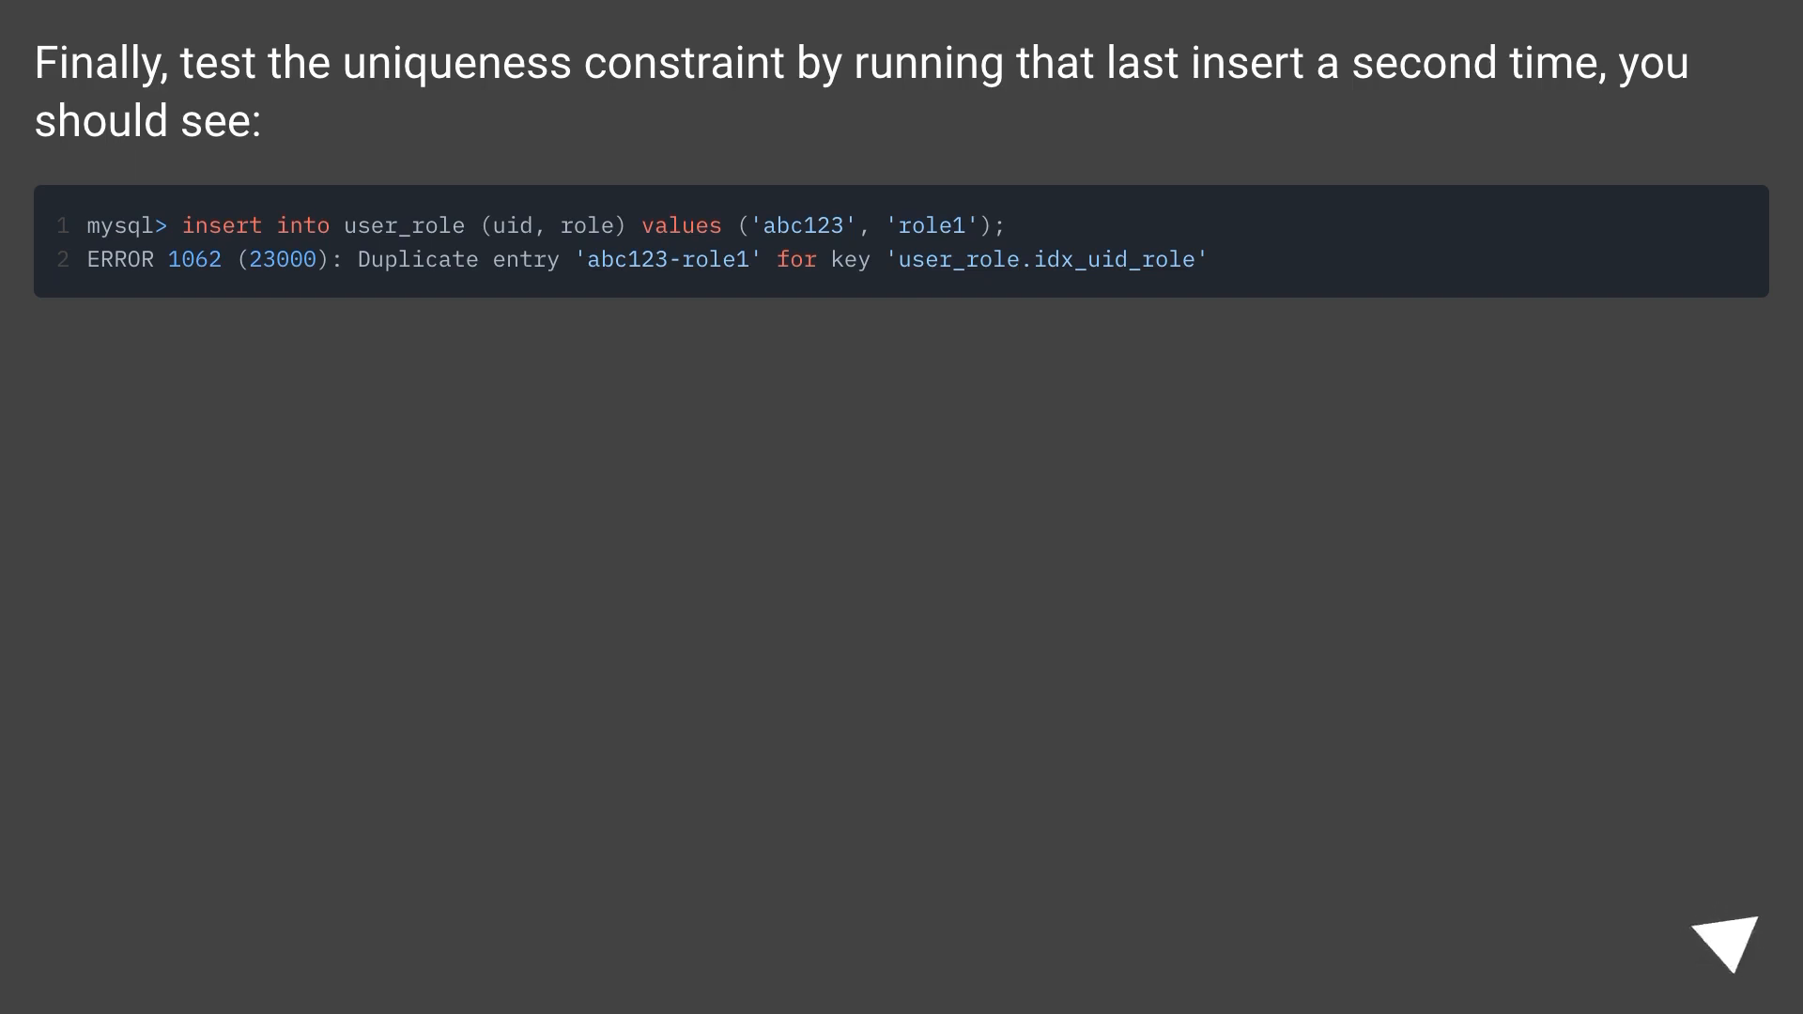